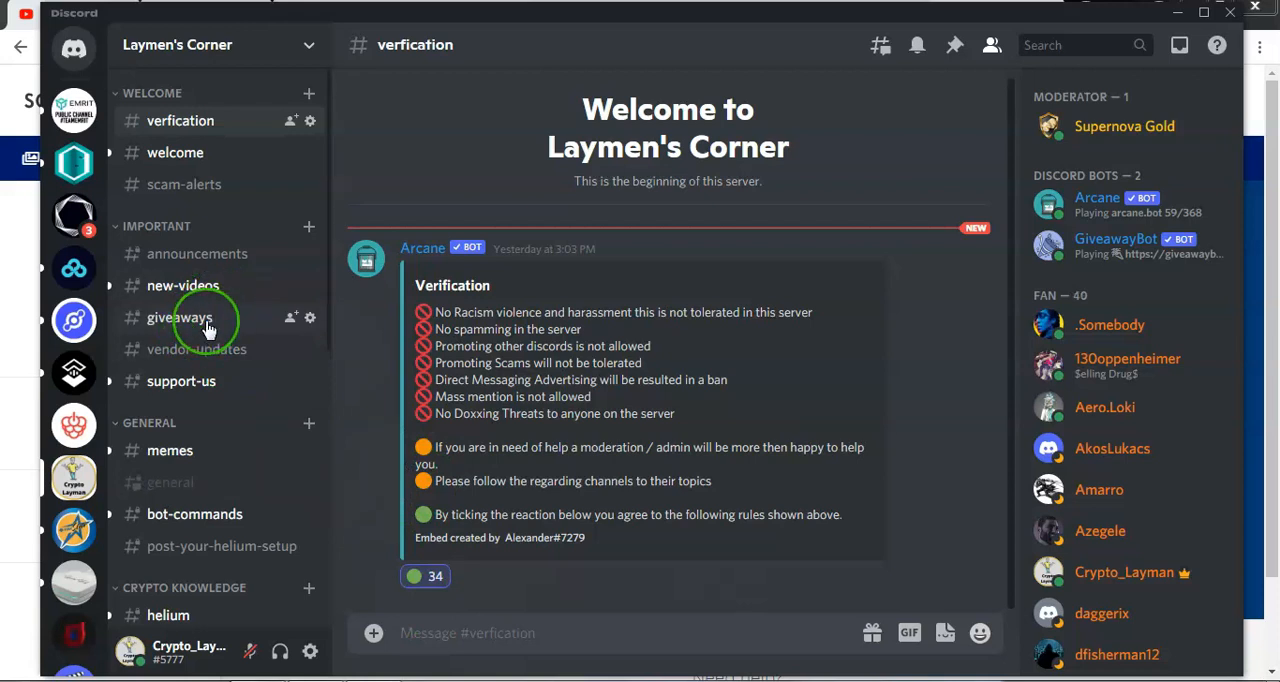
- Open #giveaways in Laymen's Corner and check the 5 HNT giveaway post's reactions
click(180, 317)
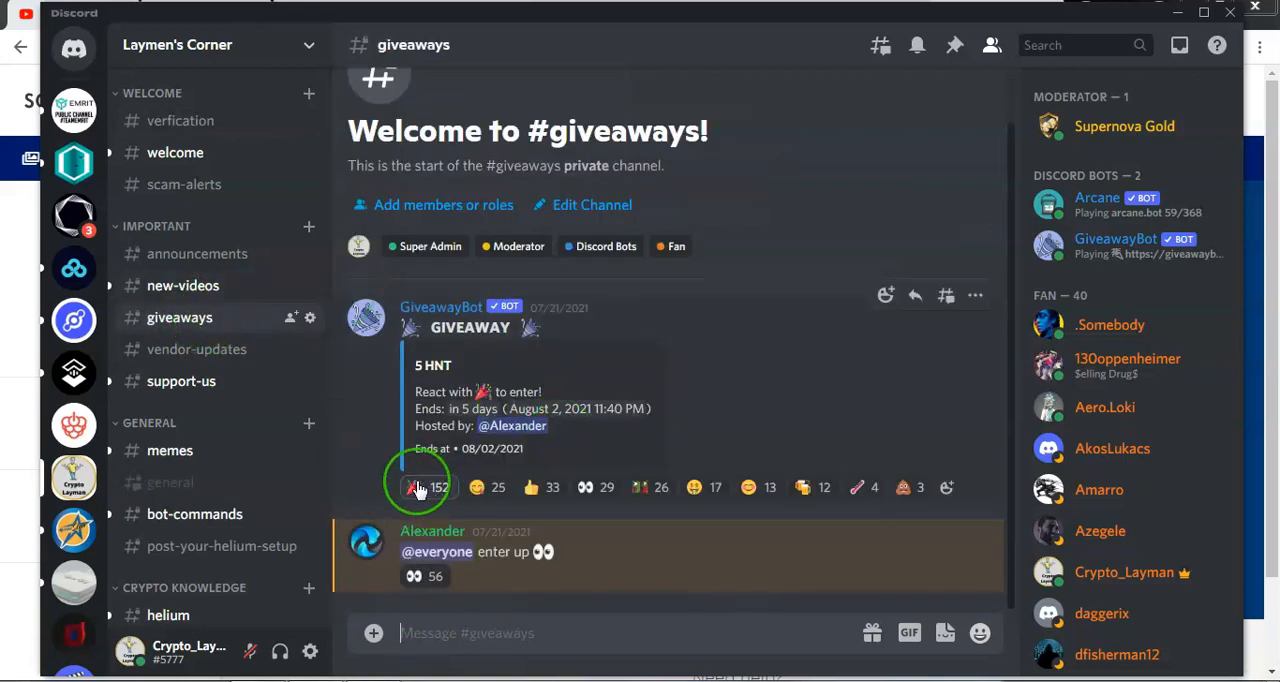
click(425, 487)
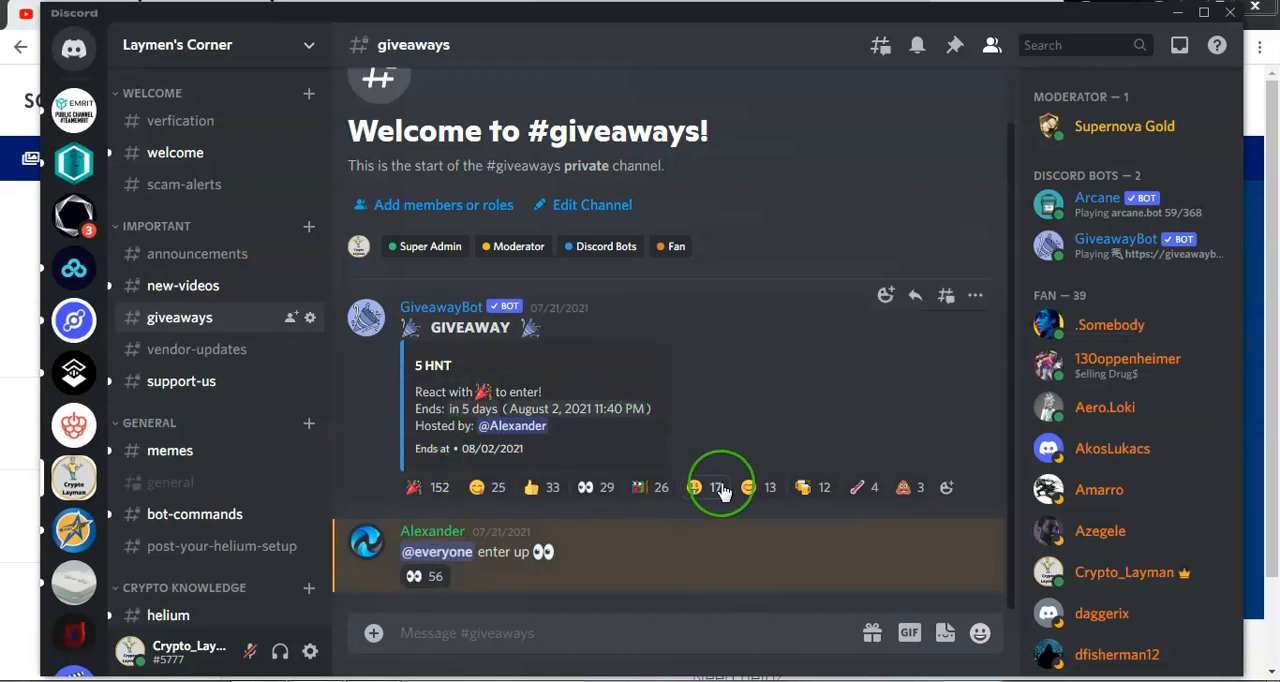
mouse_move(714, 487)
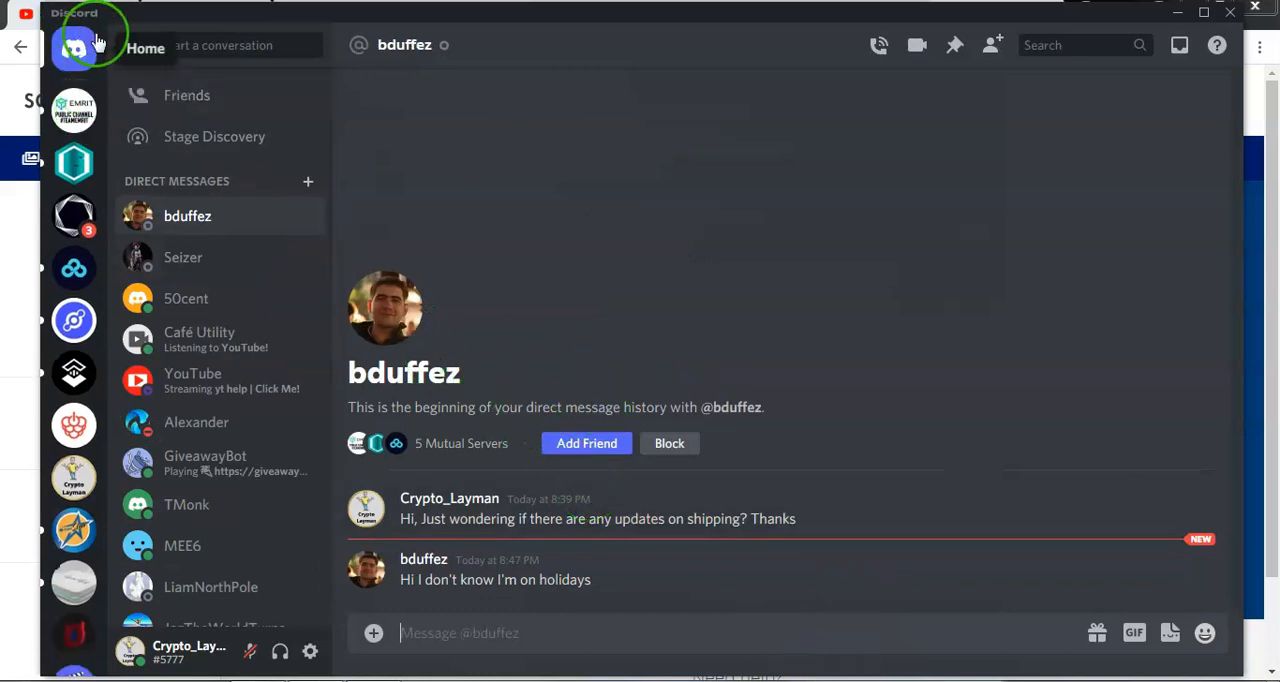
mouse_move(329, 288)
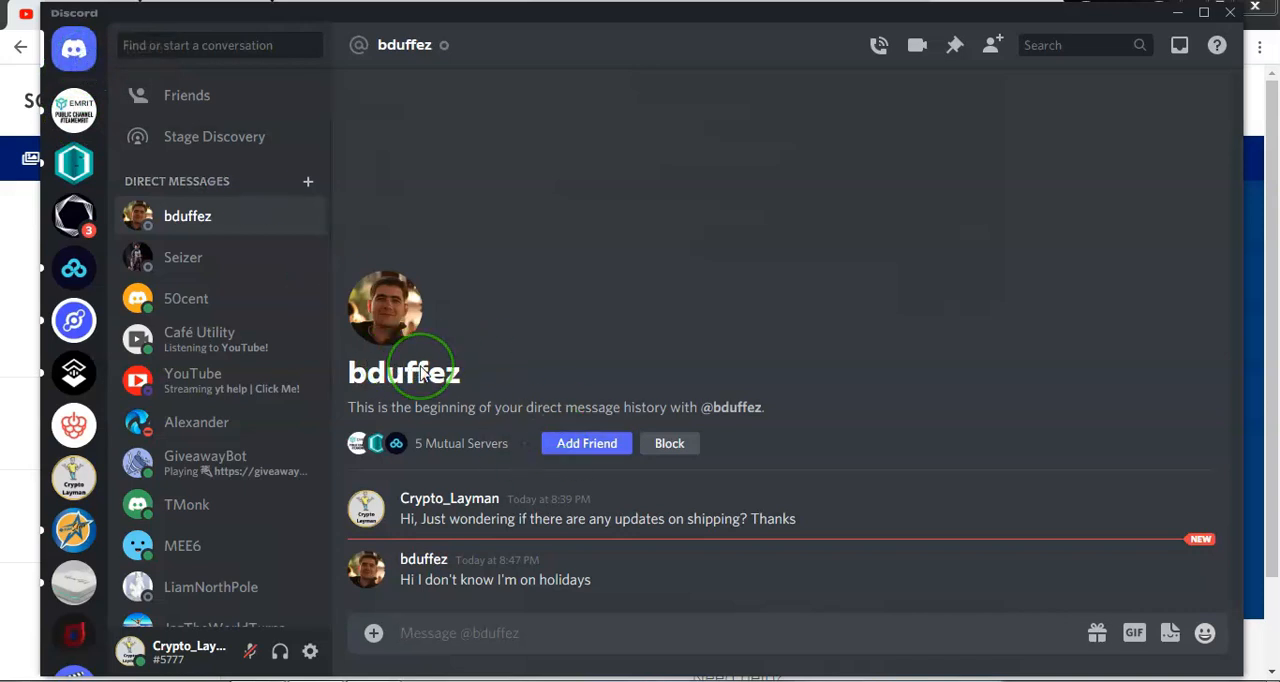
mouse_move(150, 45)
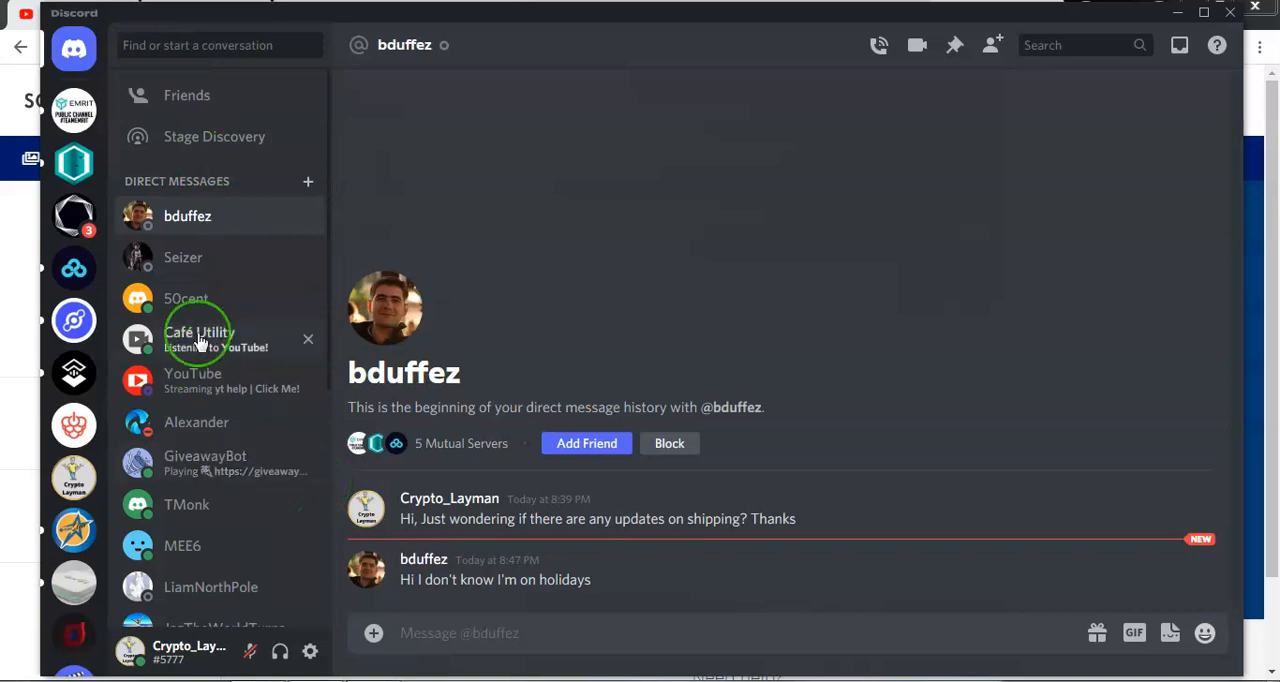
mouse_move(187, 215)
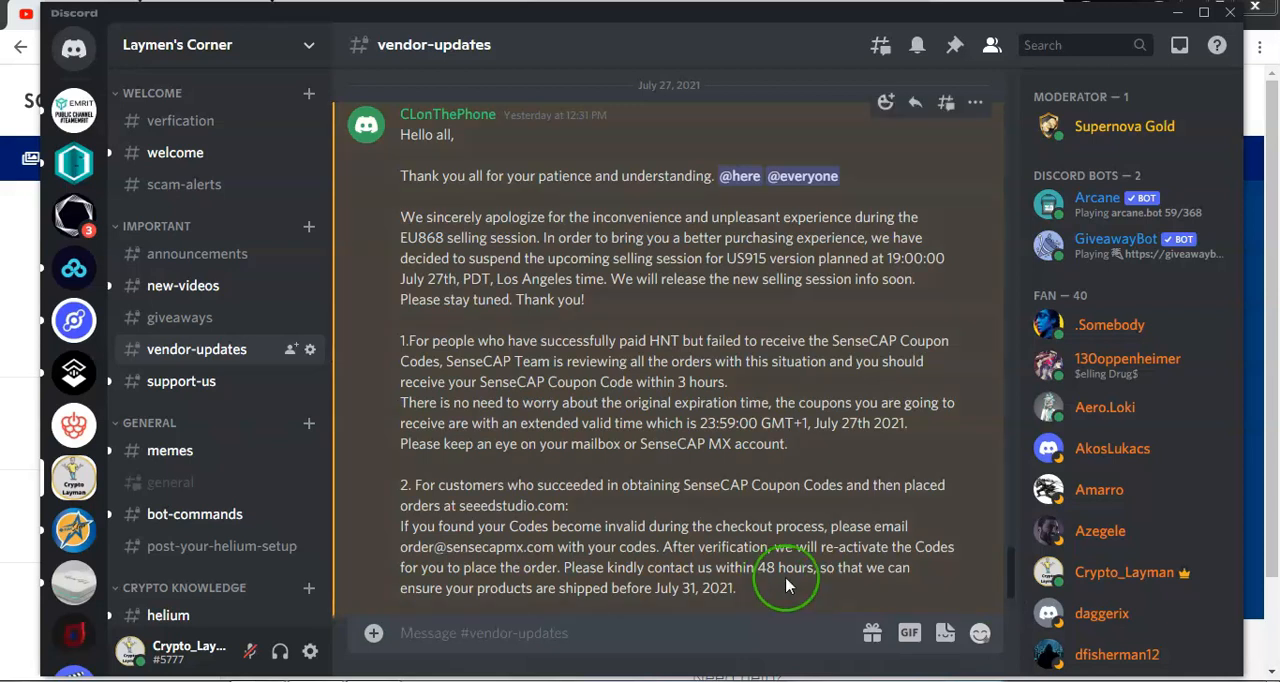
mouse_move(40, 645)
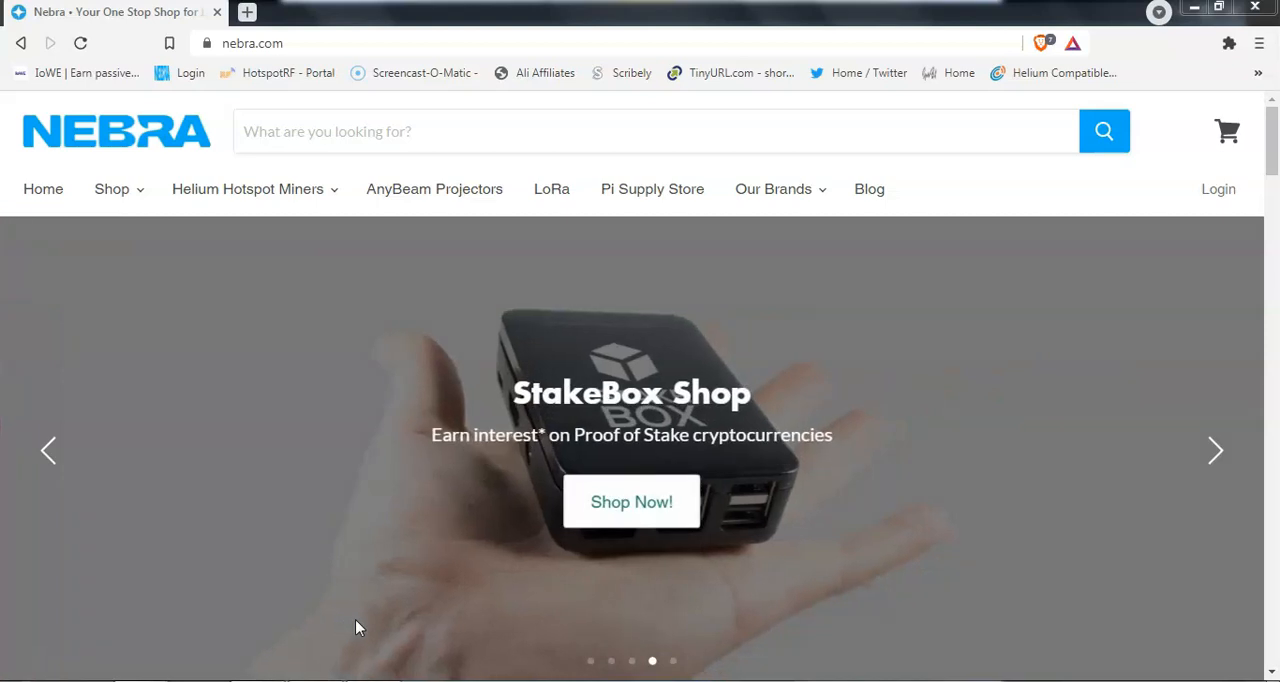
- Open Nebra Miner Shipping Dates from the Shop menu and scroll through the batch estimates
click(232, 512)
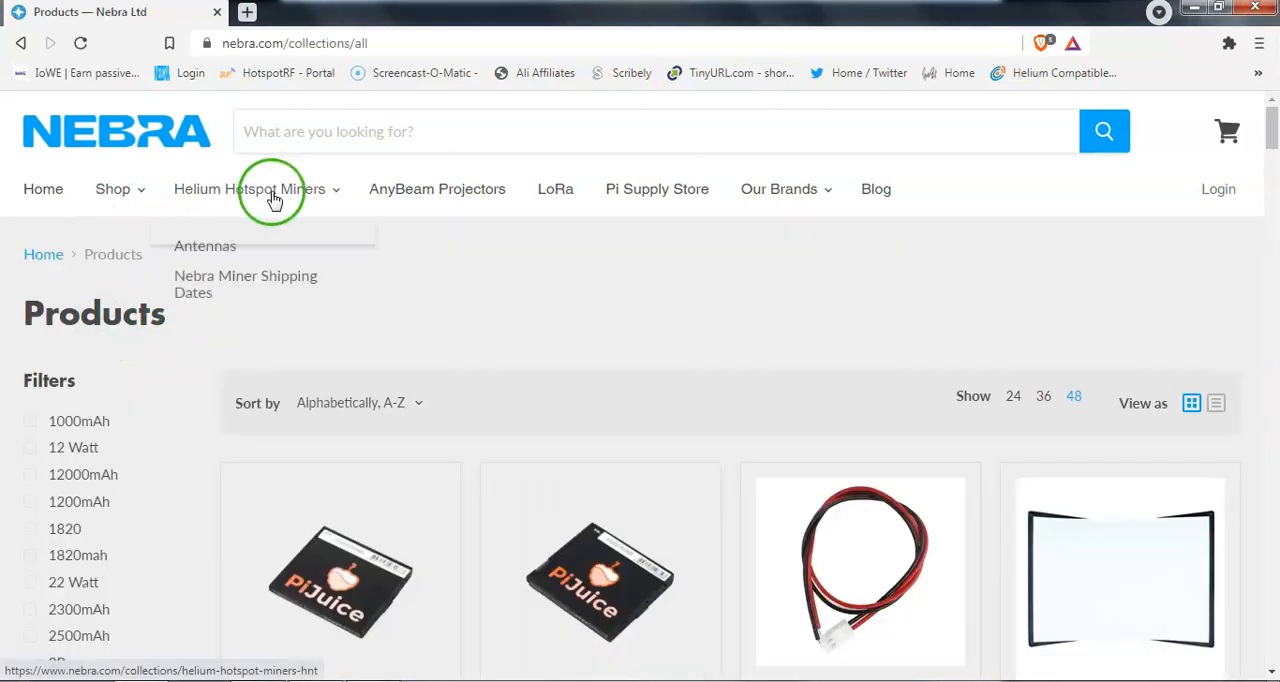
click(245, 283)
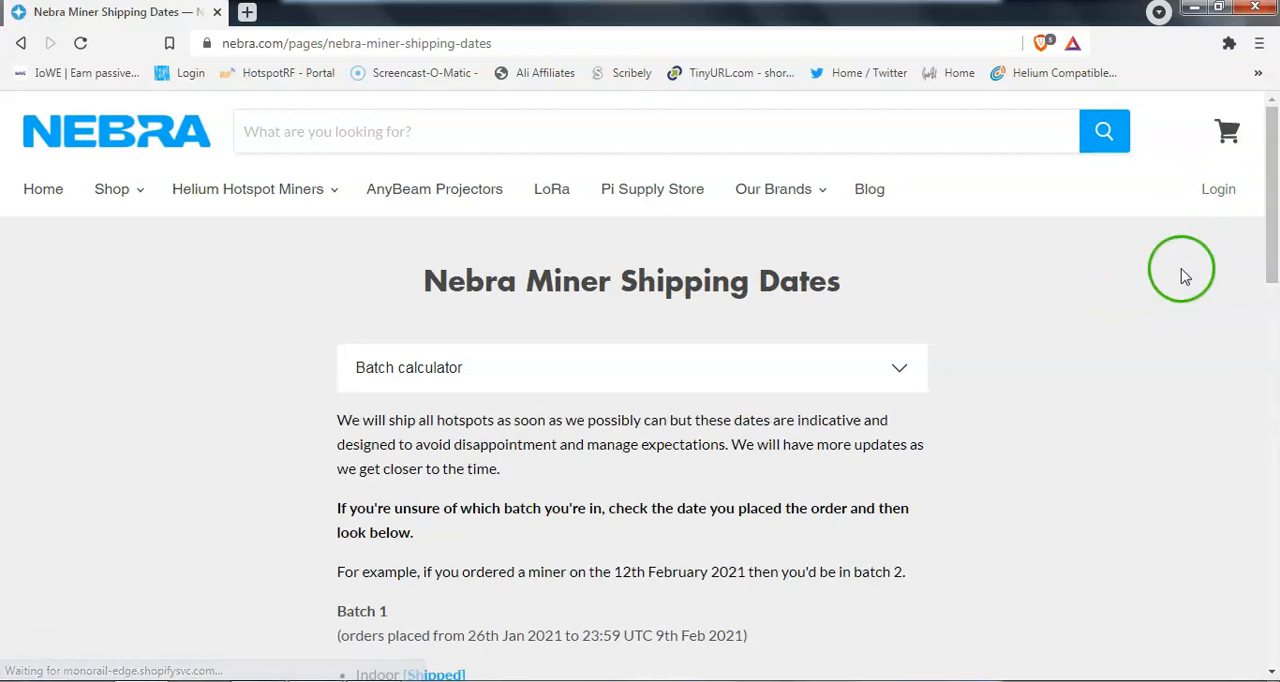
scroll(down, 3)
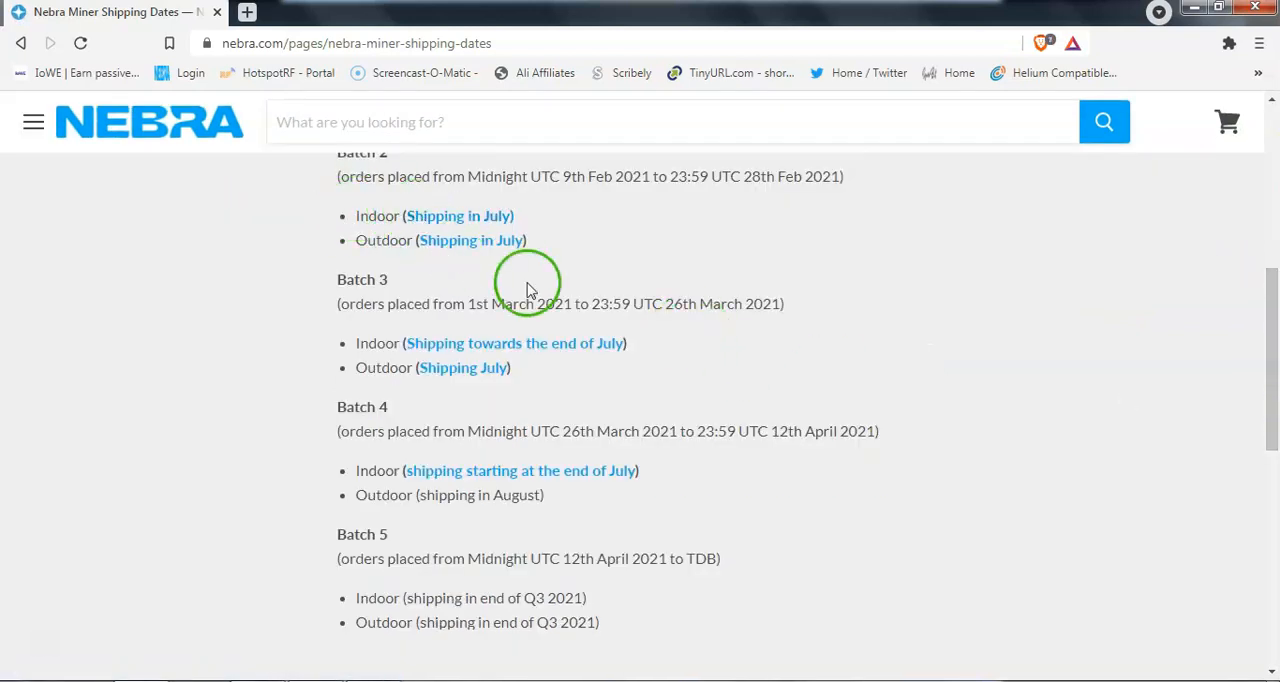
mouse_move(535, 410)
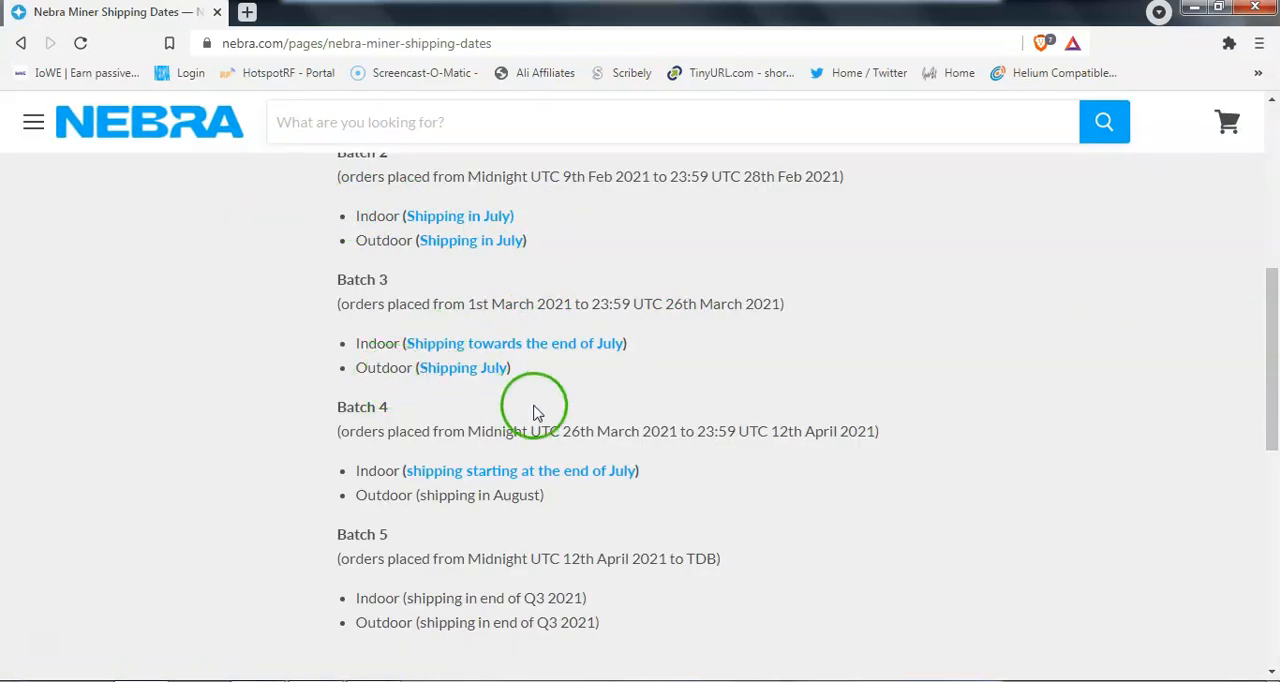
mouse_move(1270, 360)
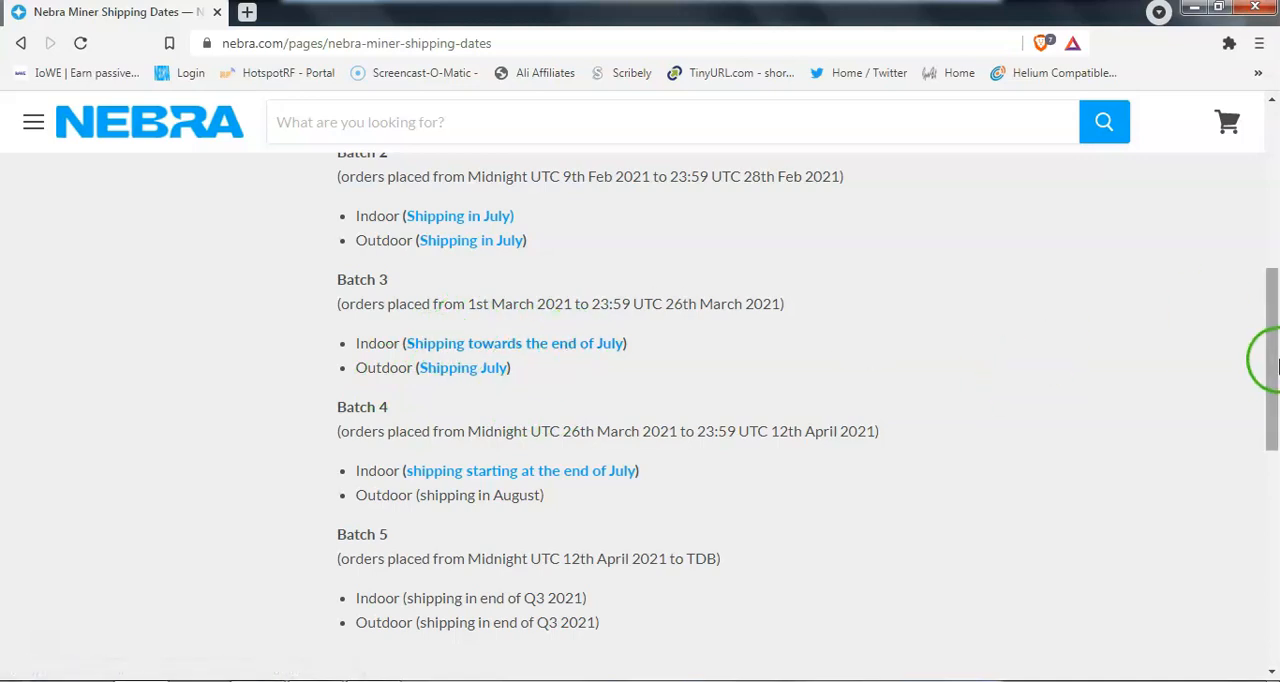
scroll(down, 3)
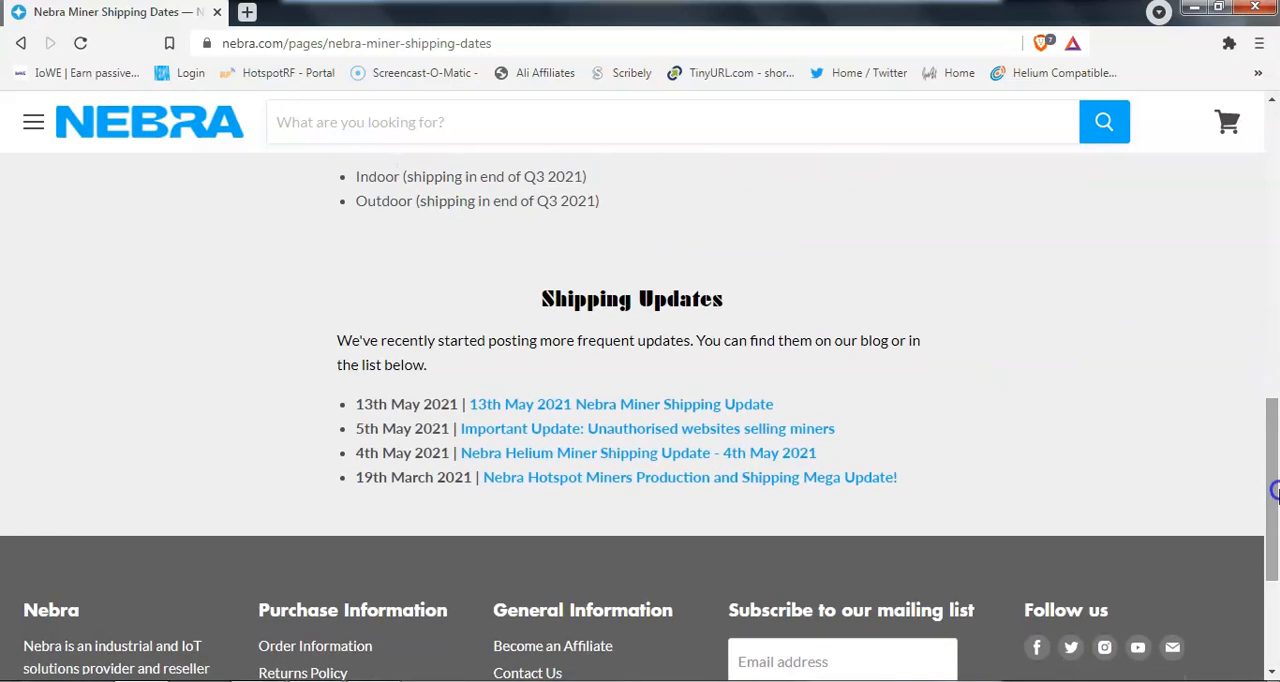
scroll(up, 3)
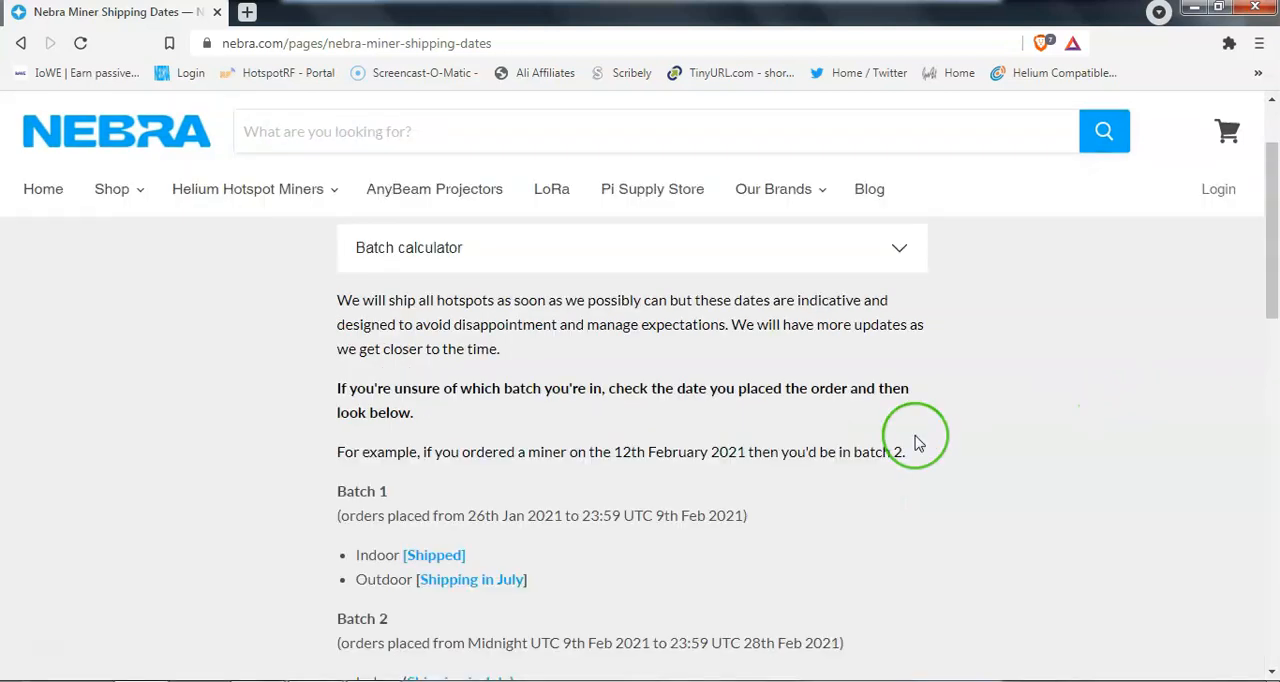
mouse_move(913, 435)
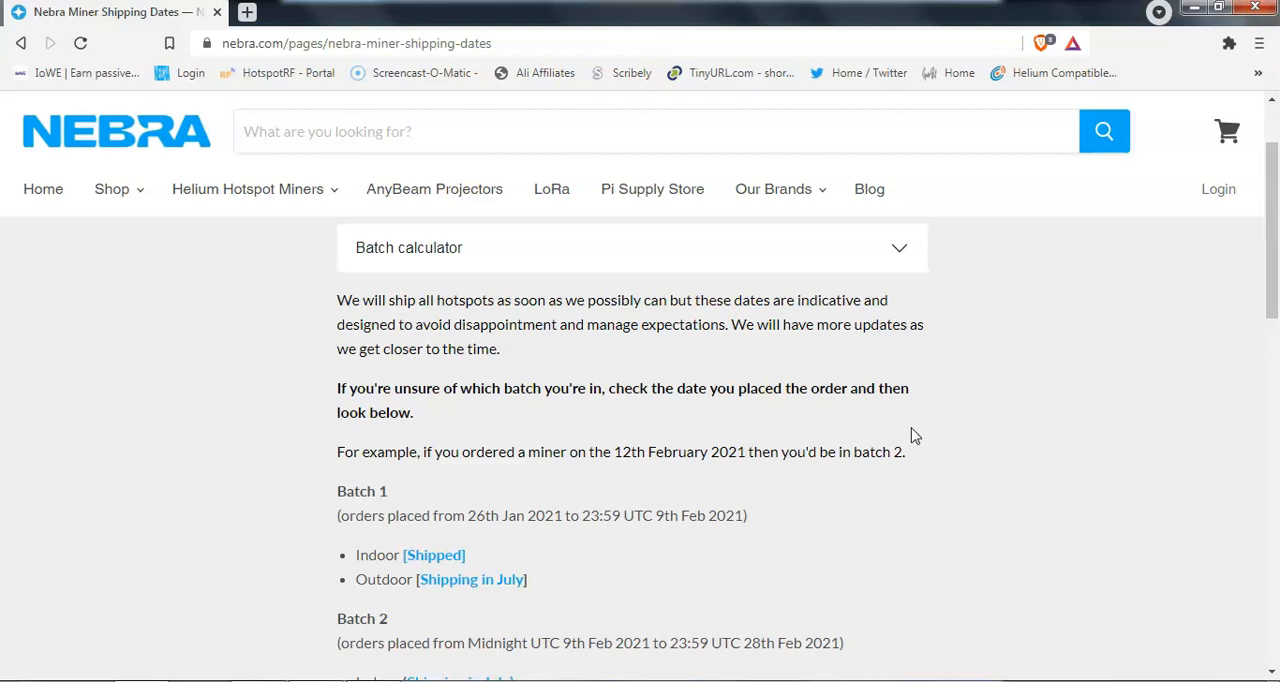
mouse_move(554, 306)
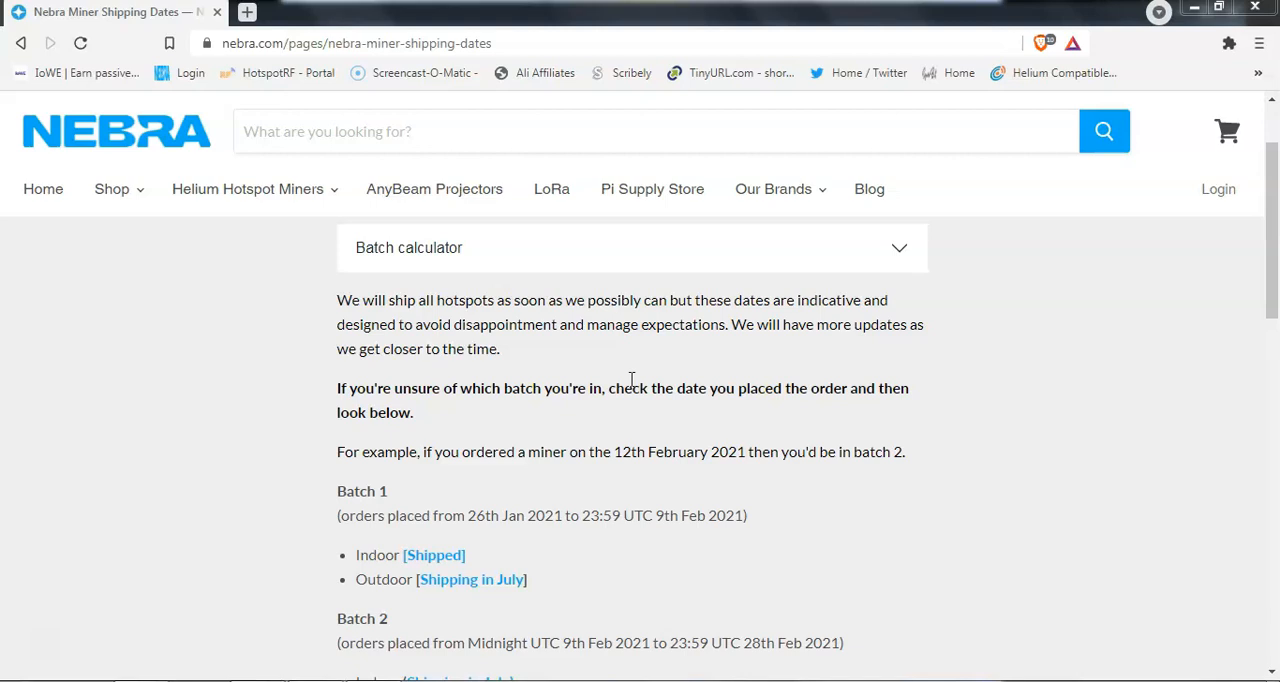
mouse_move(409, 555)
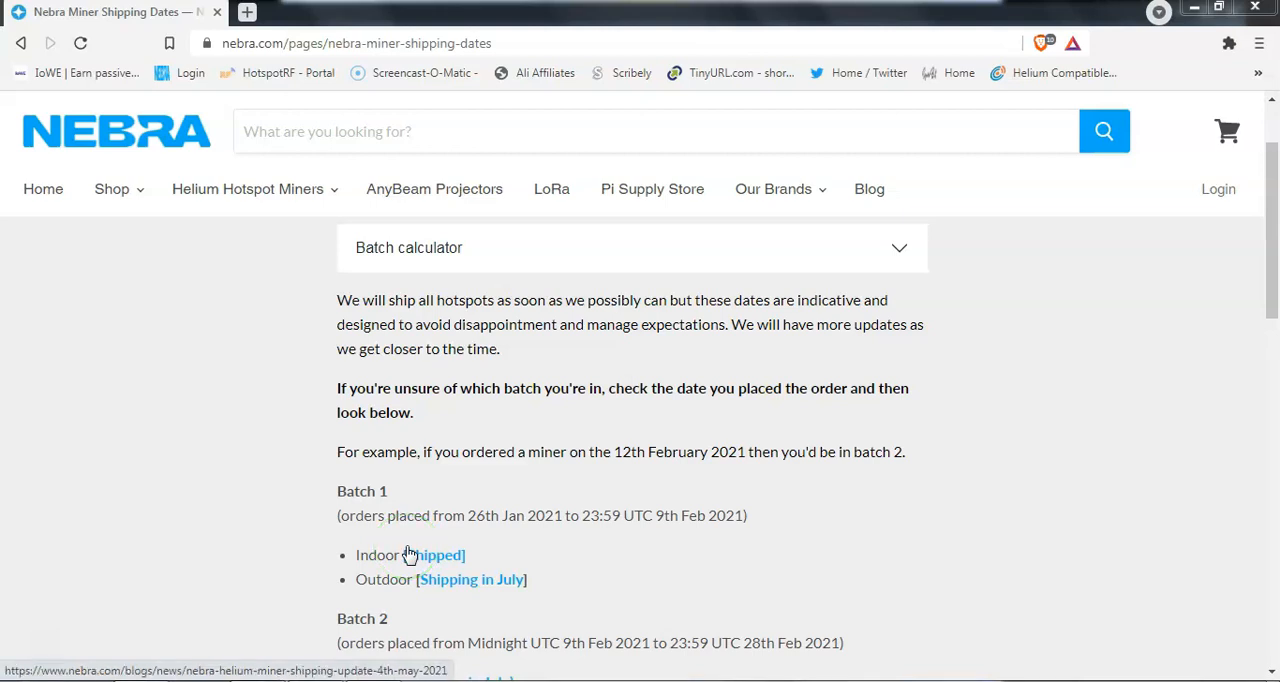
click(405, 550)
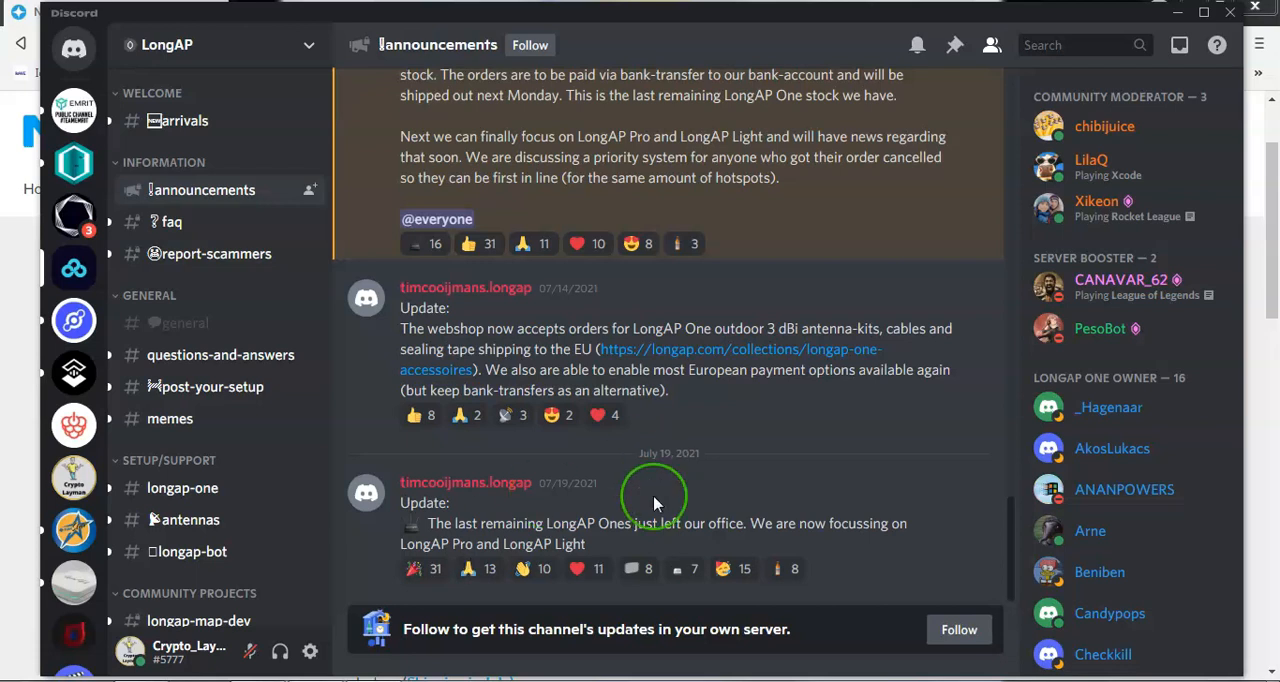
mouse_move(615, 568)
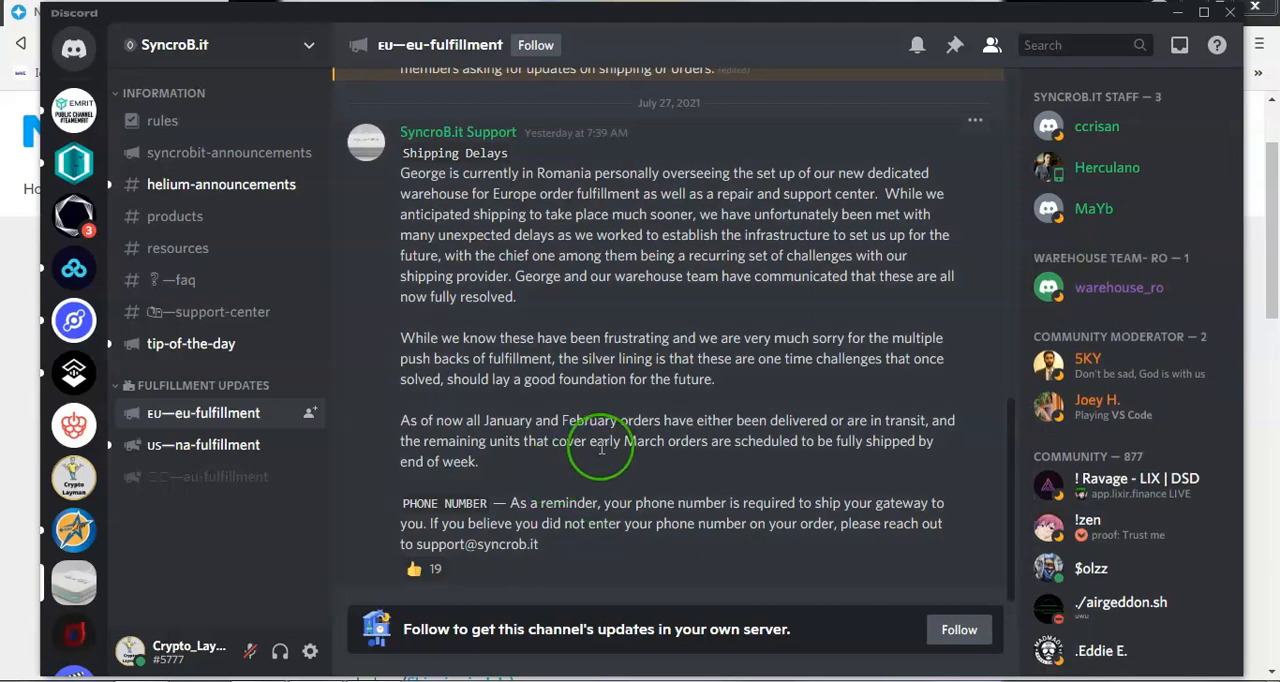
mouse_move(815, 473)
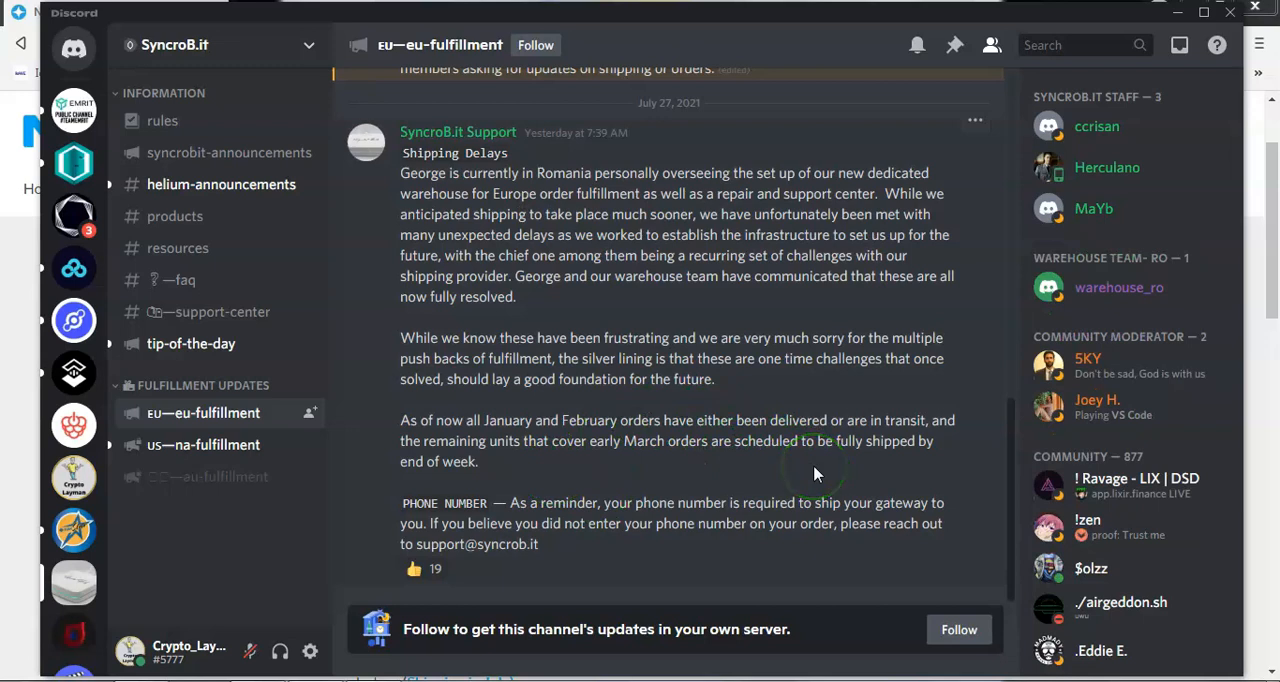
mouse_move(532, 462)
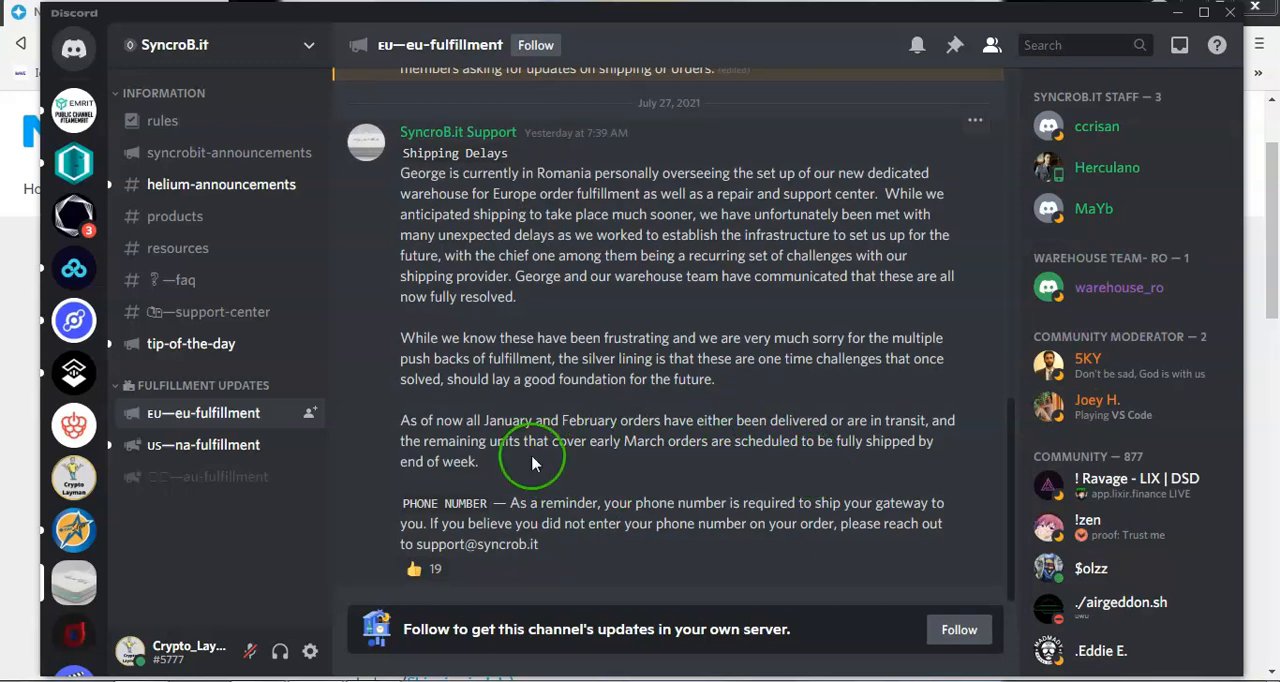
mouse_move(758, 492)
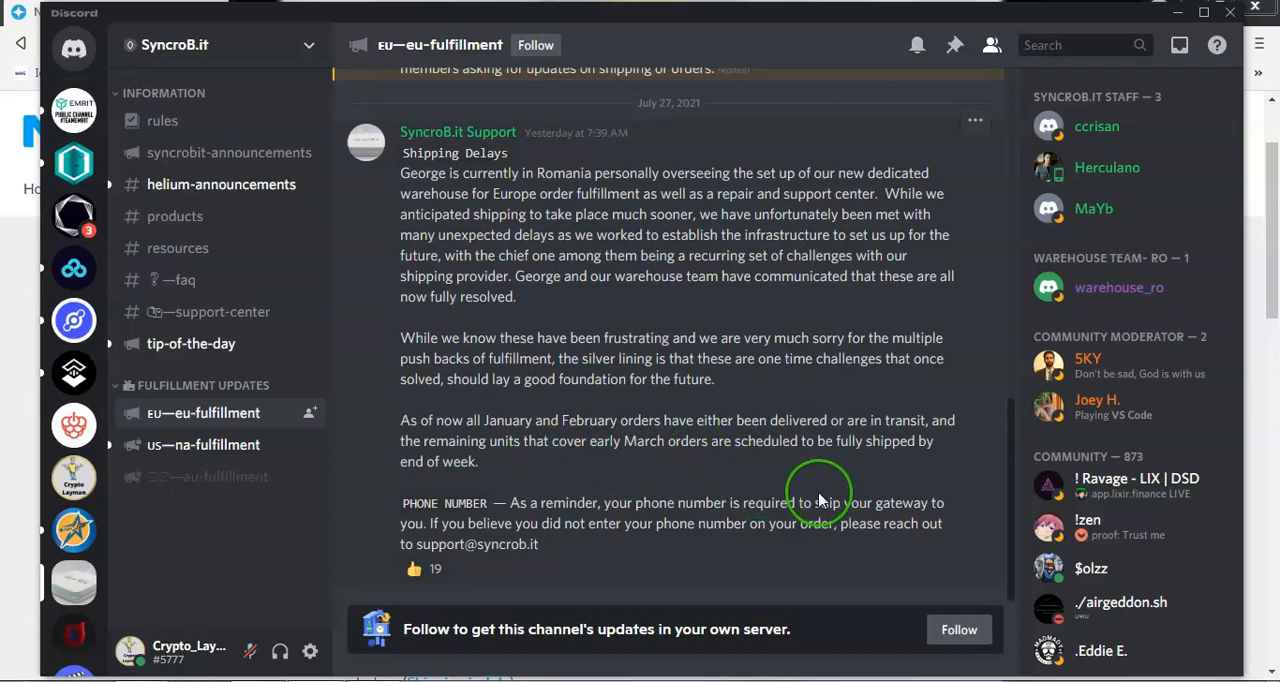
mouse_move(730, 492)
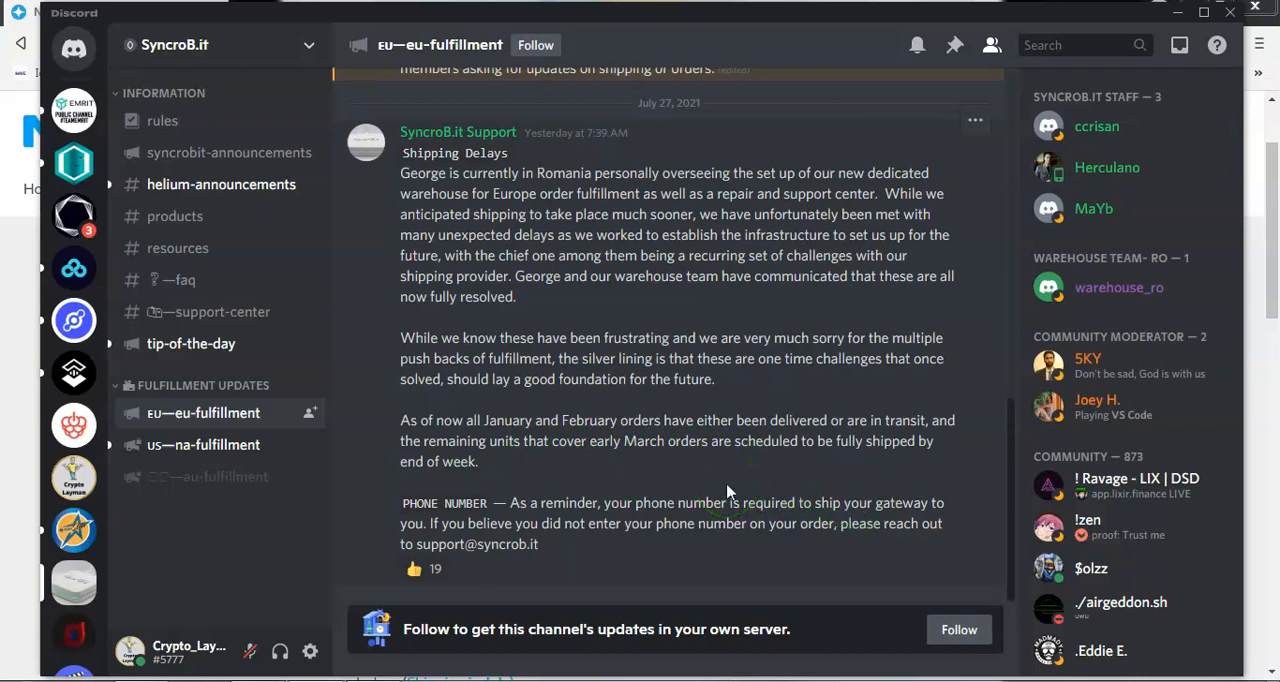
- Open the NA fulfillment channel in the SyncroB.it server's Fulfillment Updates
click(203, 444)
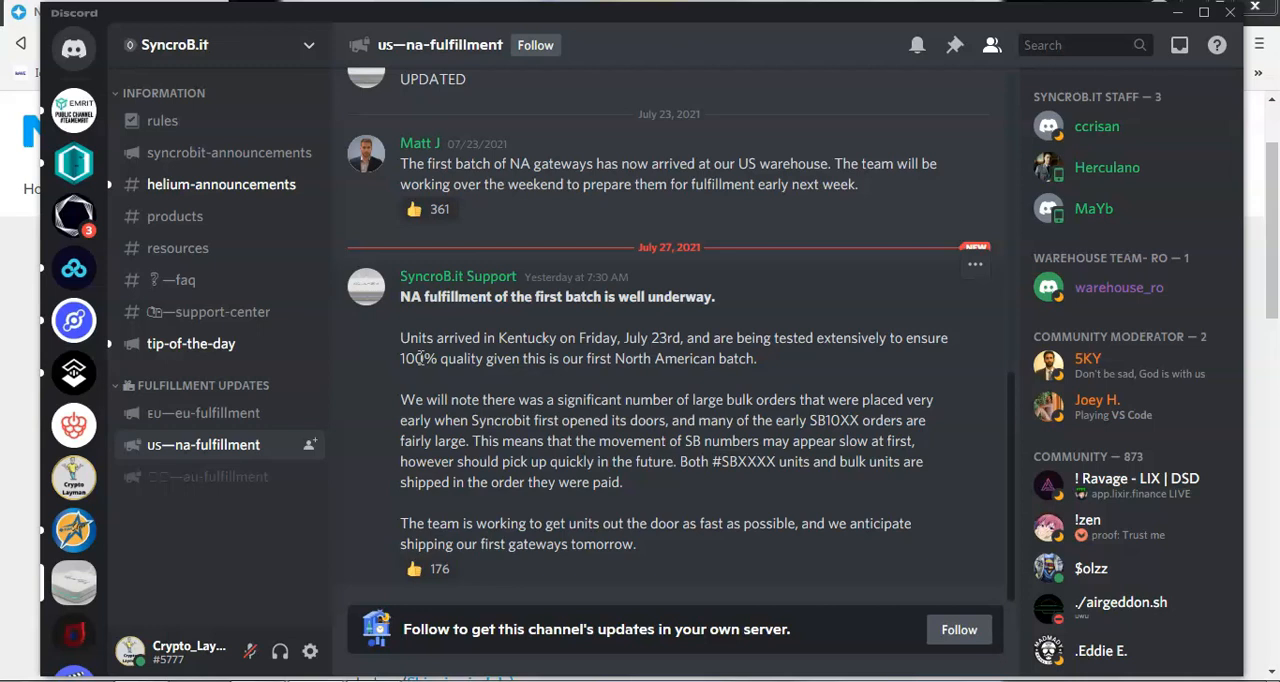
mouse_move(447, 330)
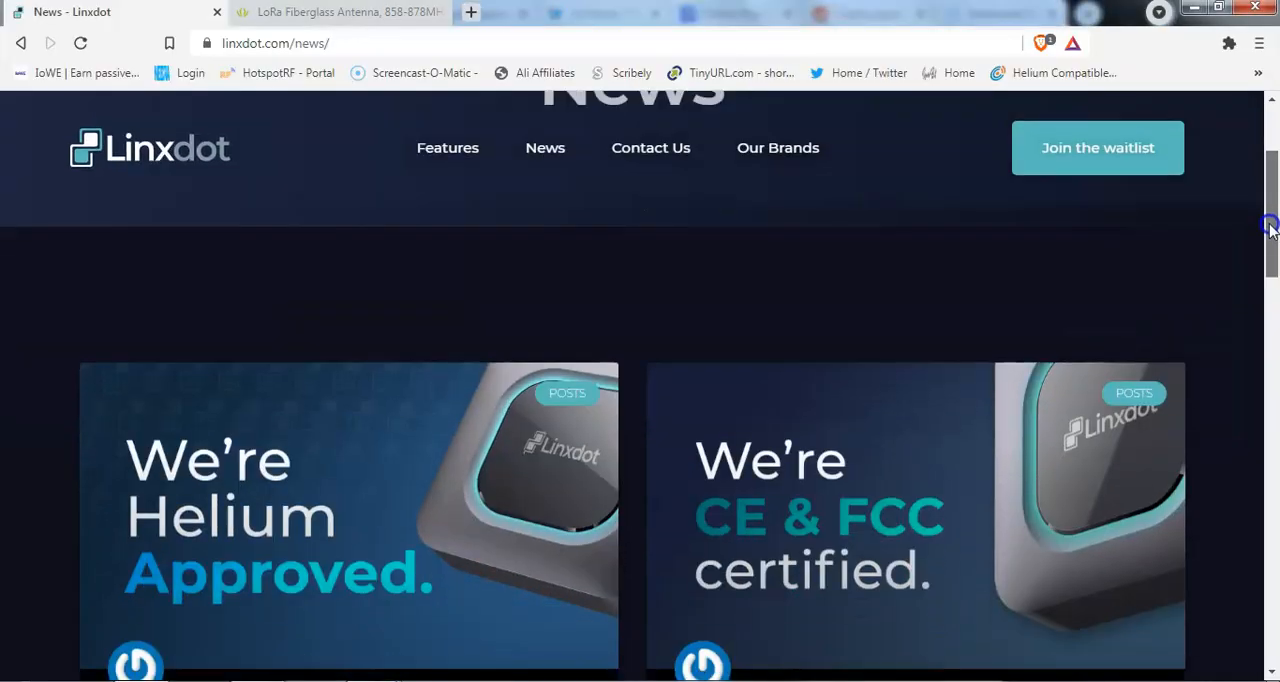
- Scroll the Linxdot News page down to the Helium approved and FCC & CE certified posts
scroll(down, 3)
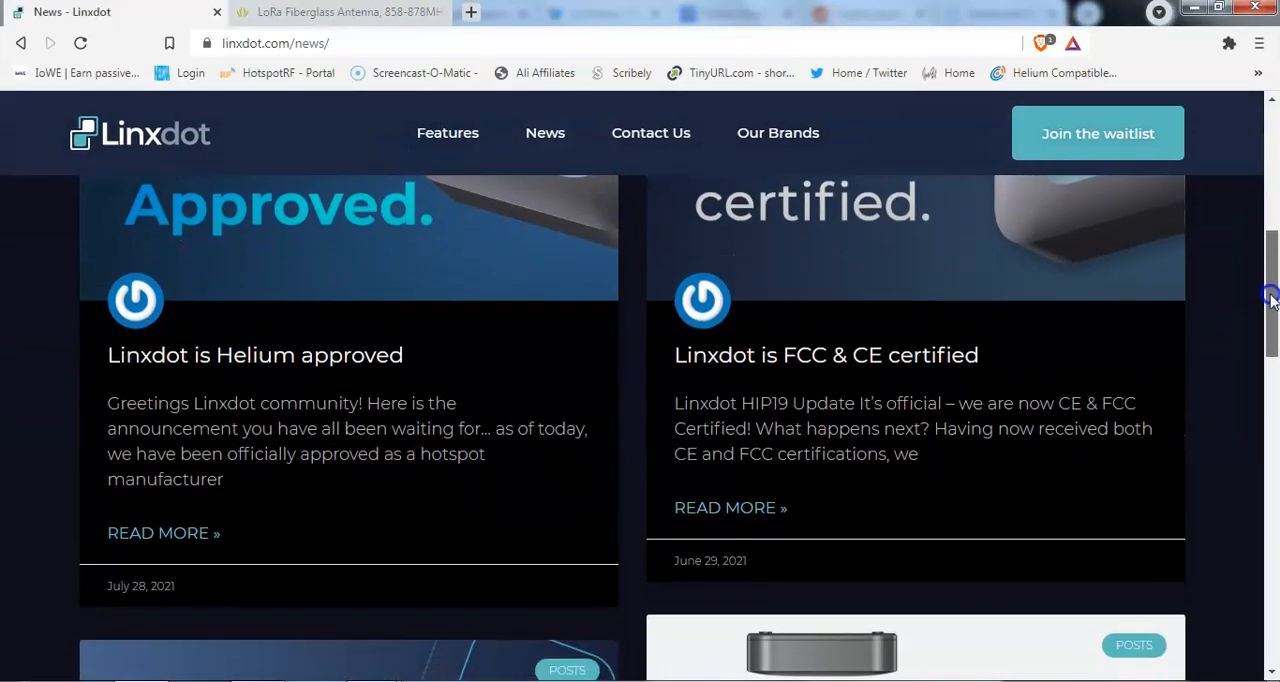
scroll(down, 3)
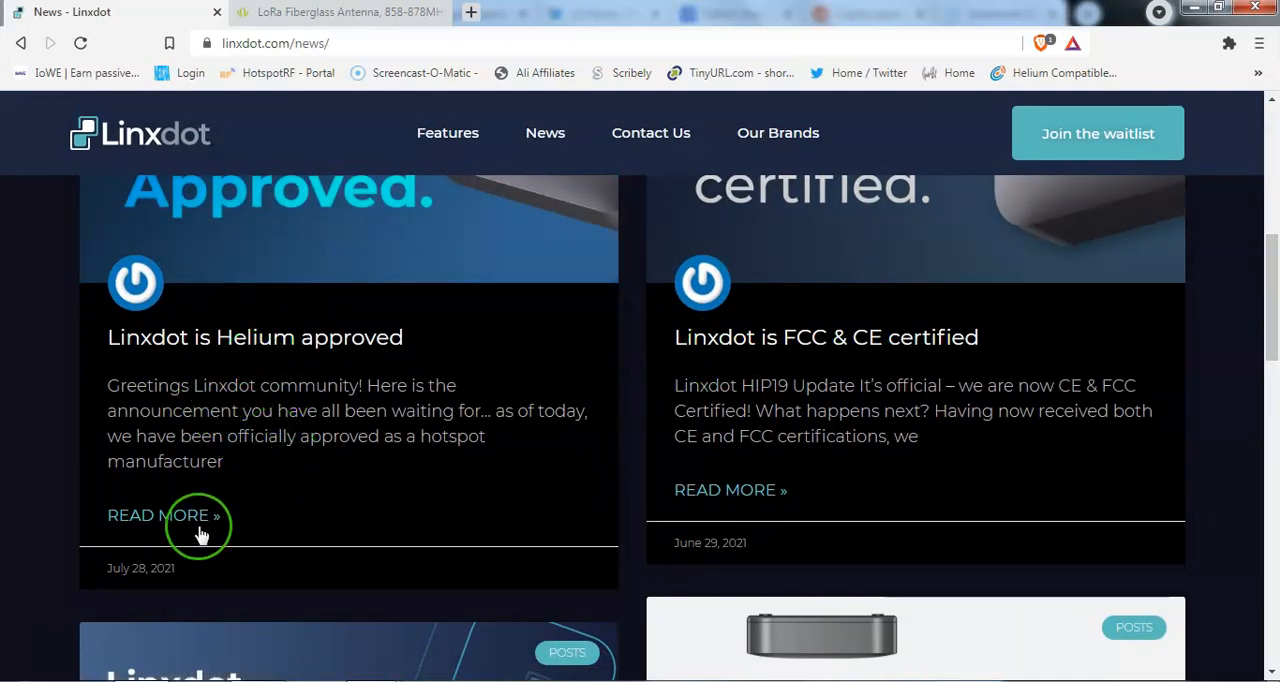
mouse_move(312, 507)
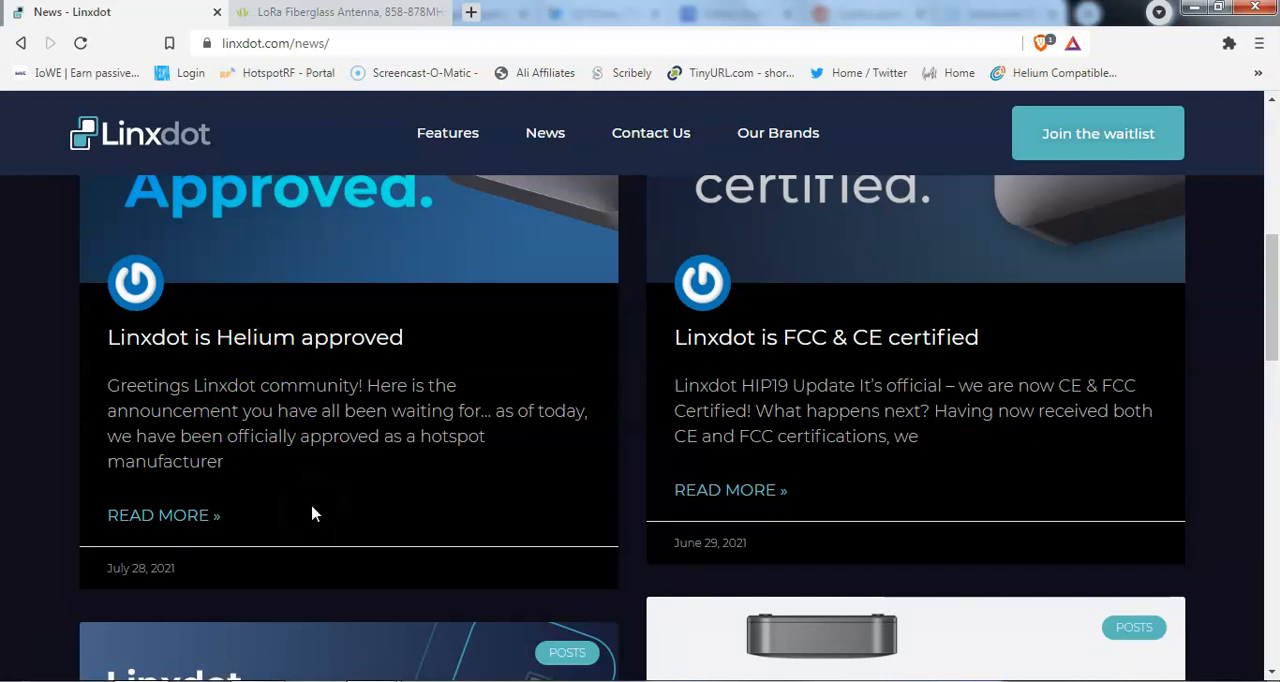
mouse_move(1260, 260)
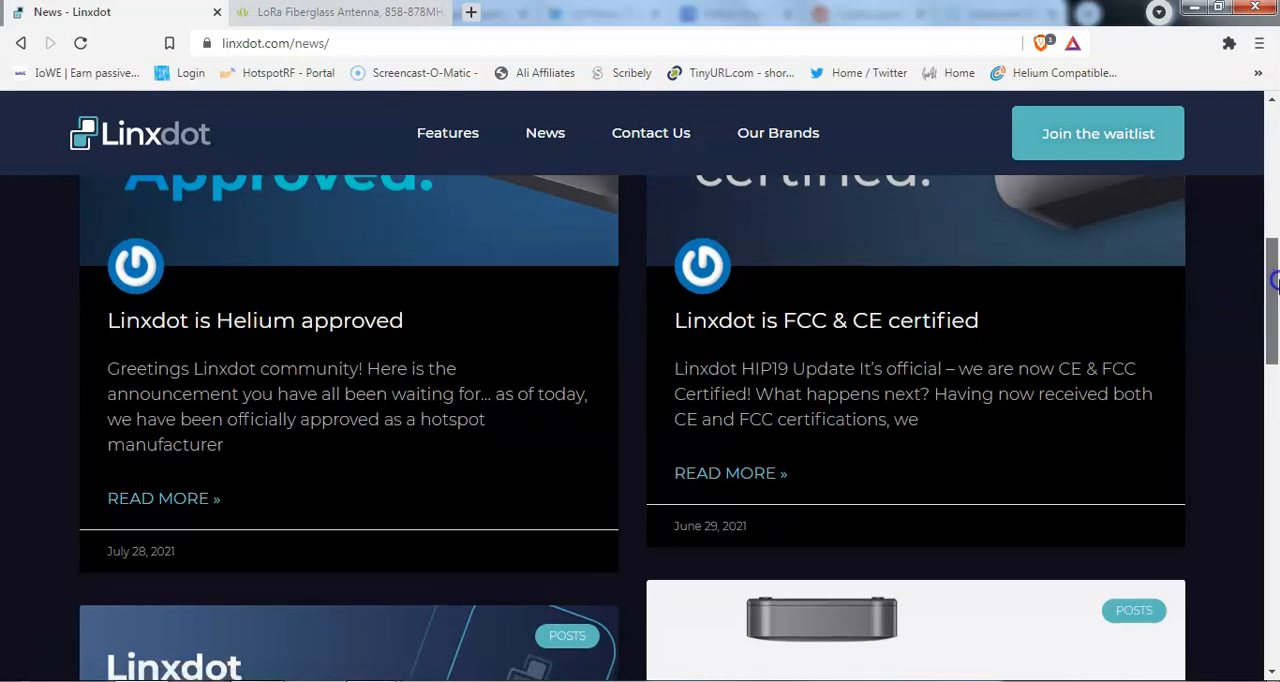
scroll(down, 3)
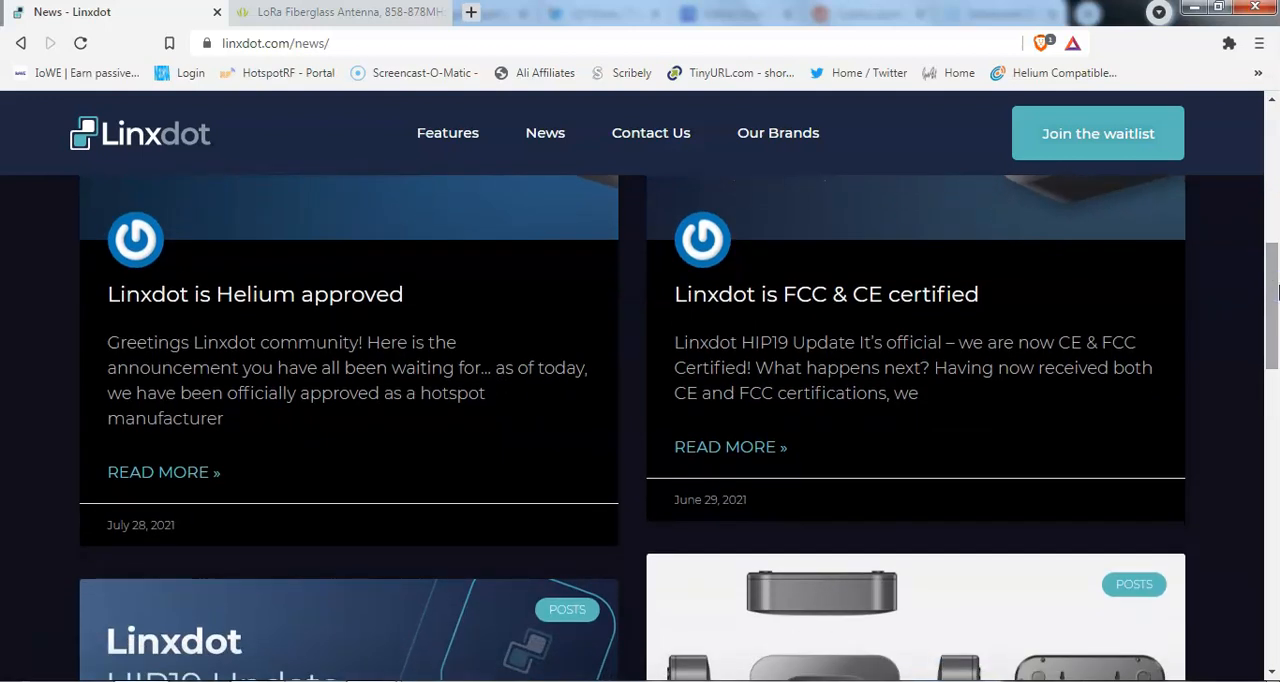
mouse_move(875, 305)
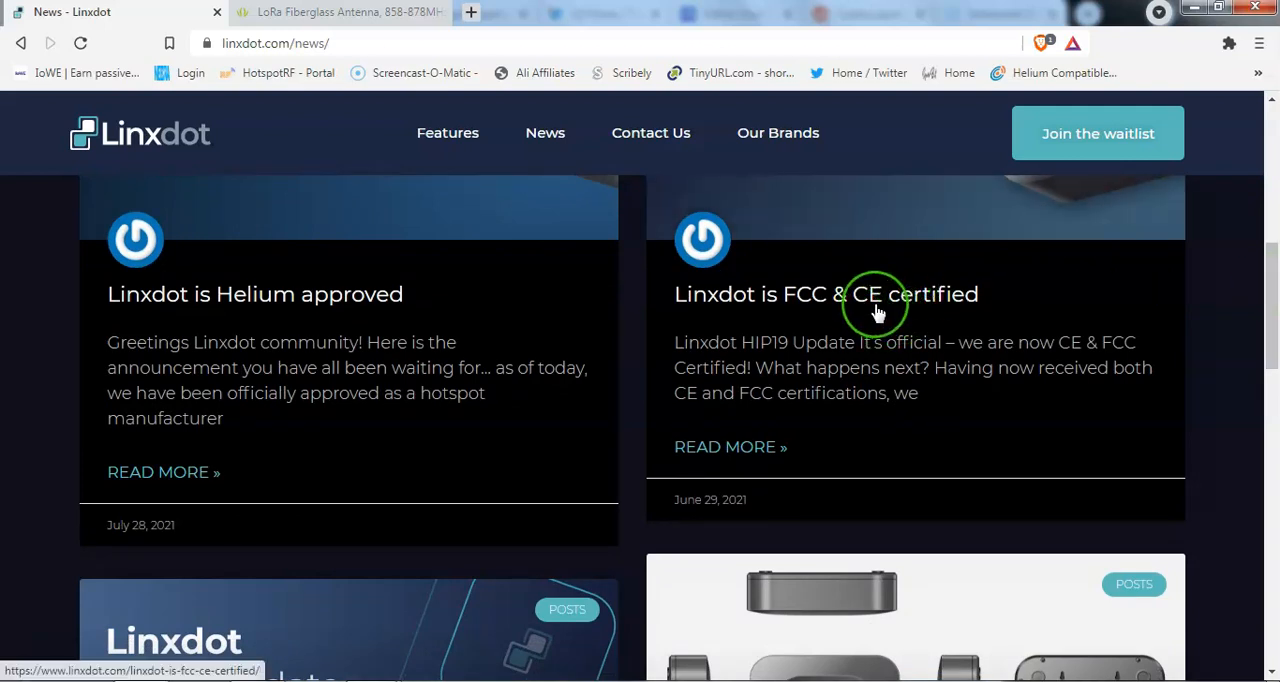
scroll(down, 3)
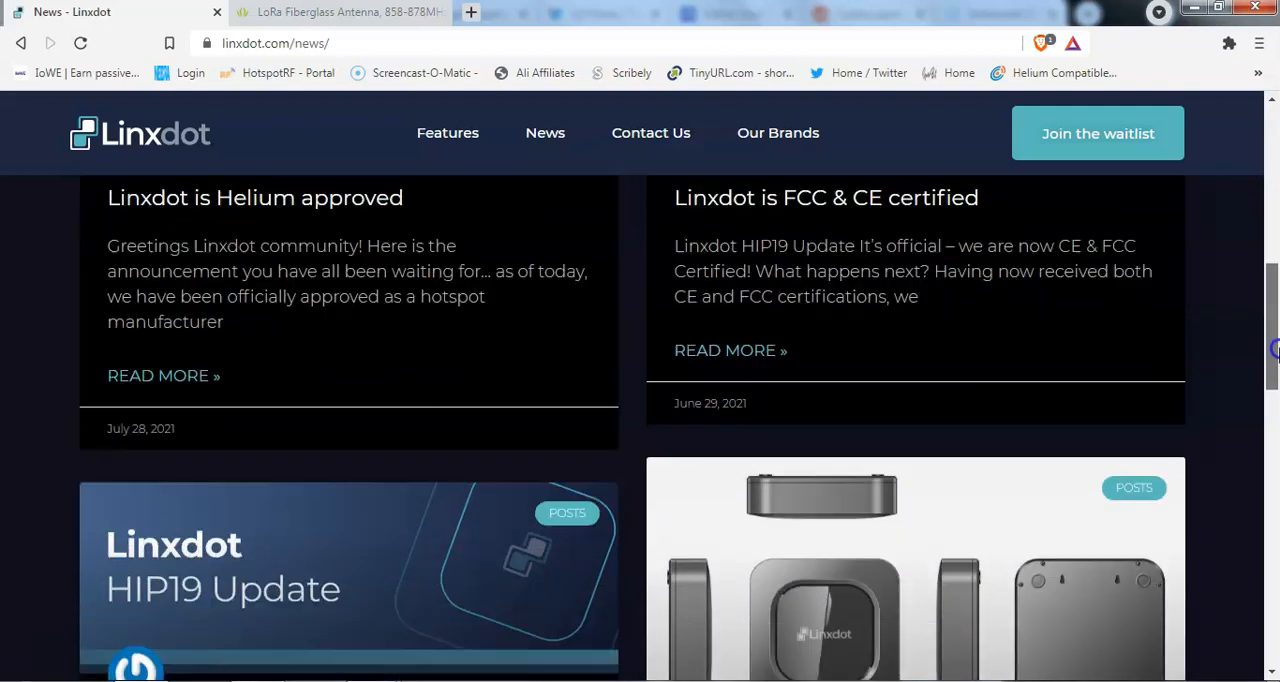
scroll(down, 3)
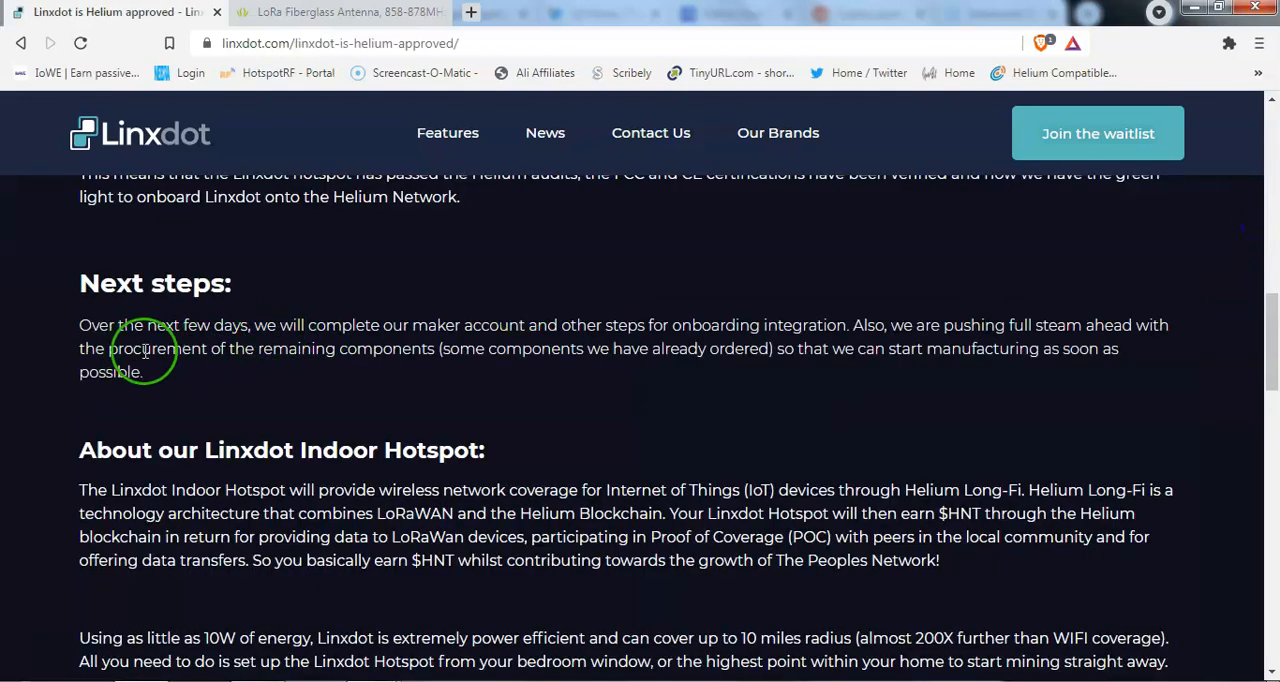
mouse_move(190, 397)
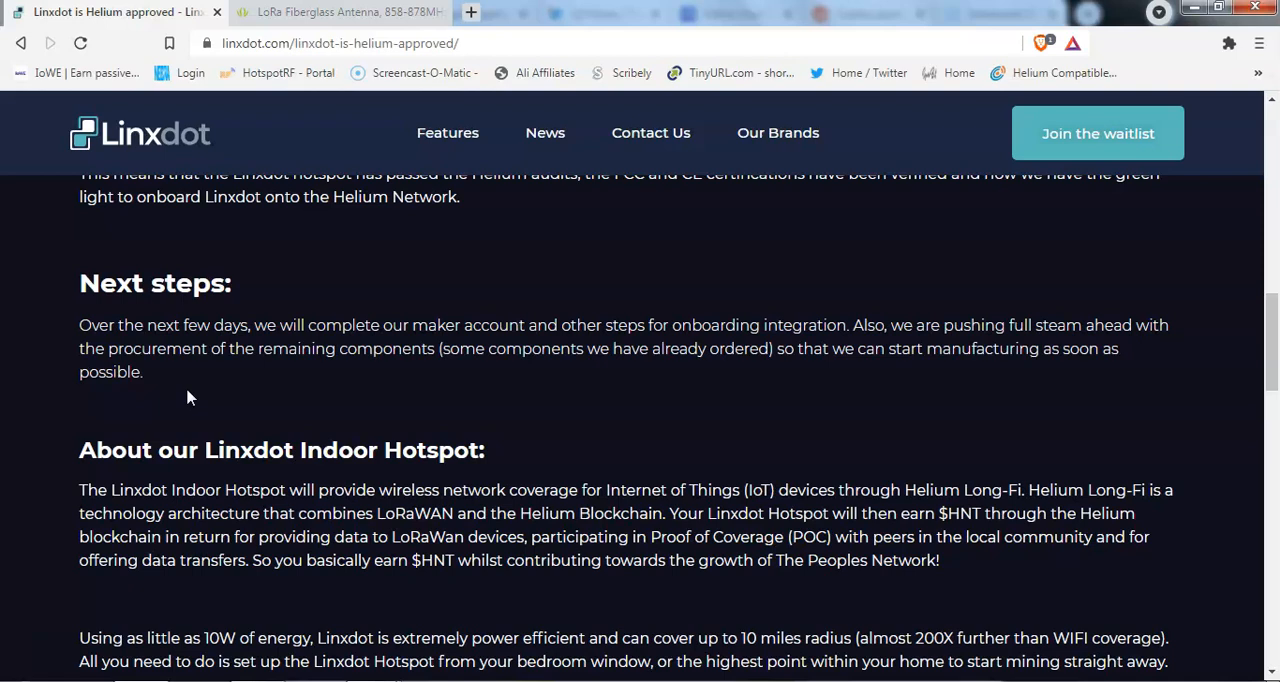
- Open the 'Linxdot is Helium approved' article, then move to the Twitter tab
click(205, 395)
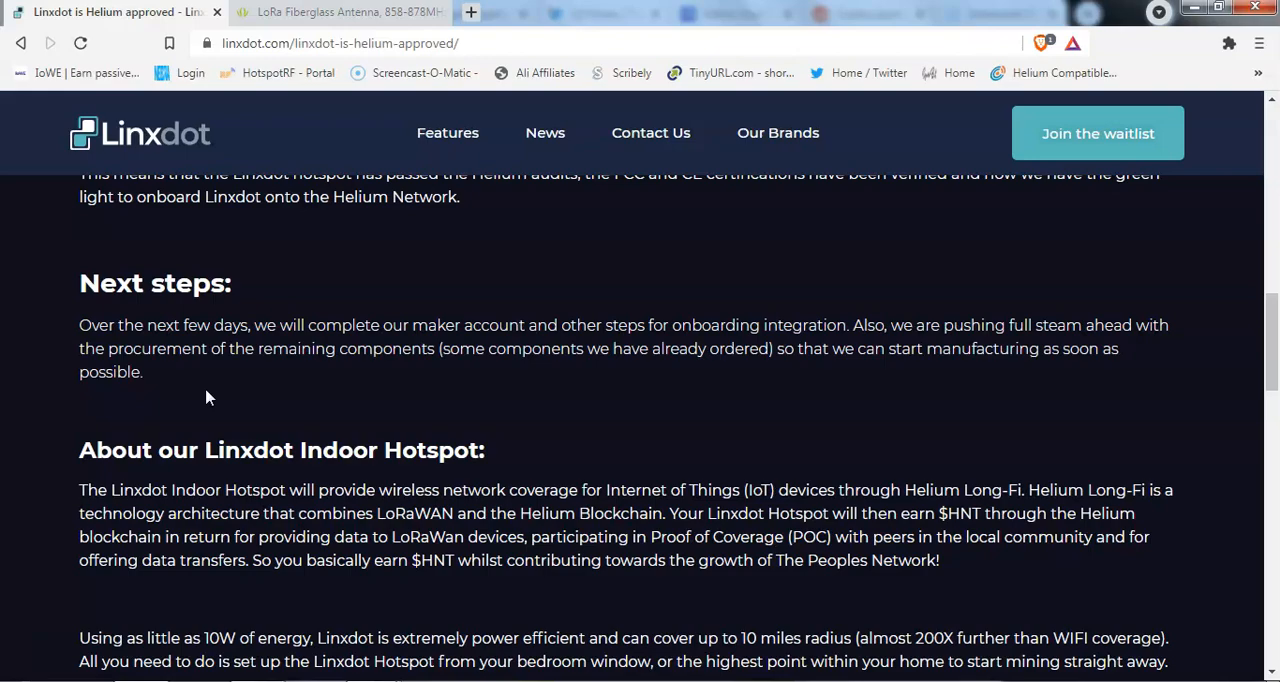
click(595, 13)
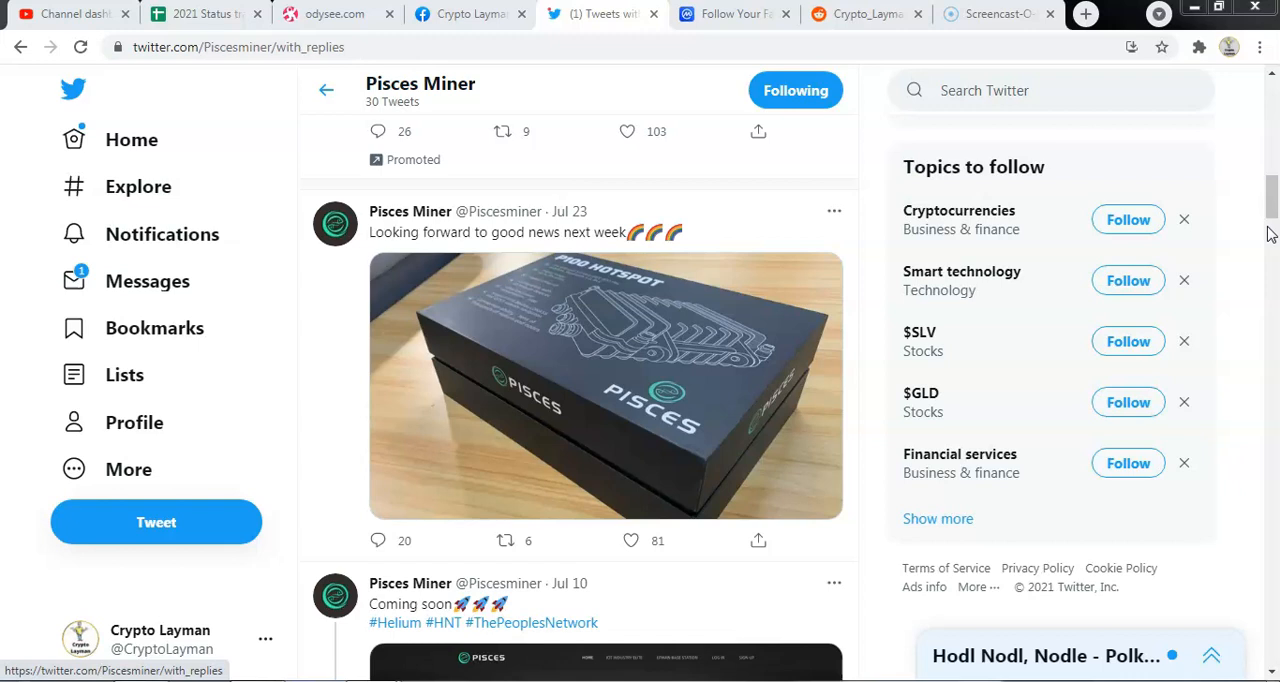
- Show Pisces Miner's Tweets & replies and scroll to the Jul 23 P100 box photo
click(705, 410)
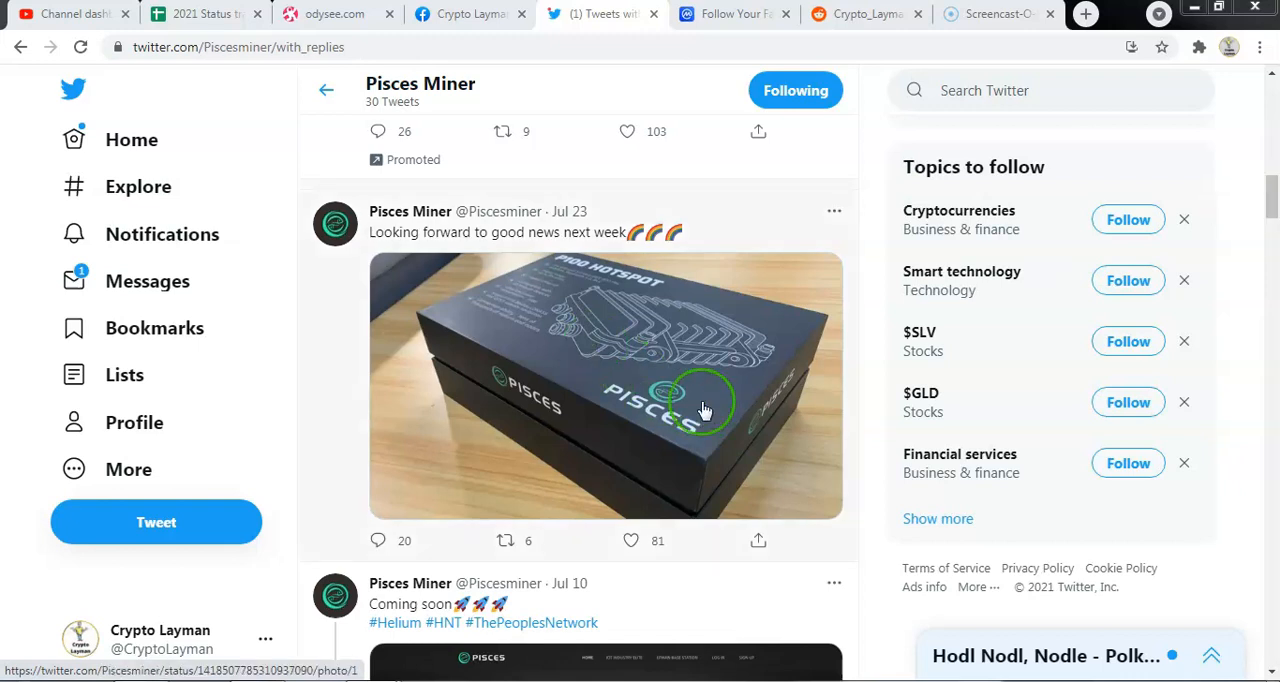
mouse_move(770, 488)
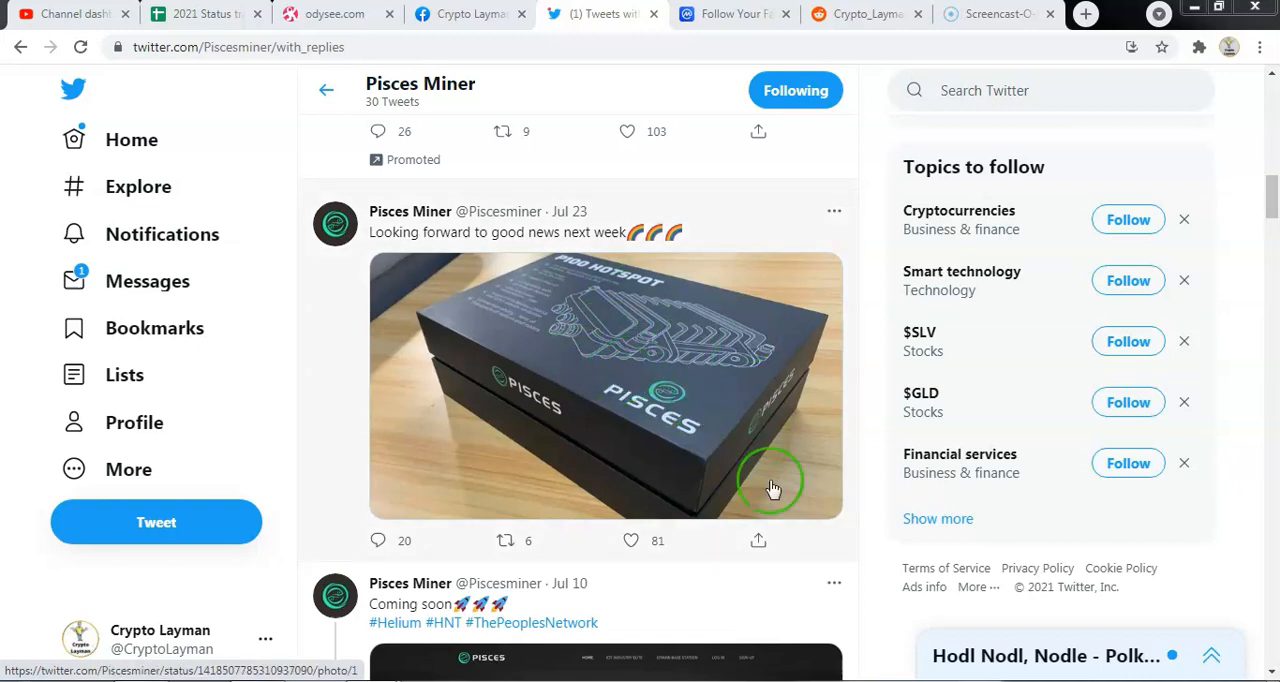
scroll(down, 3)
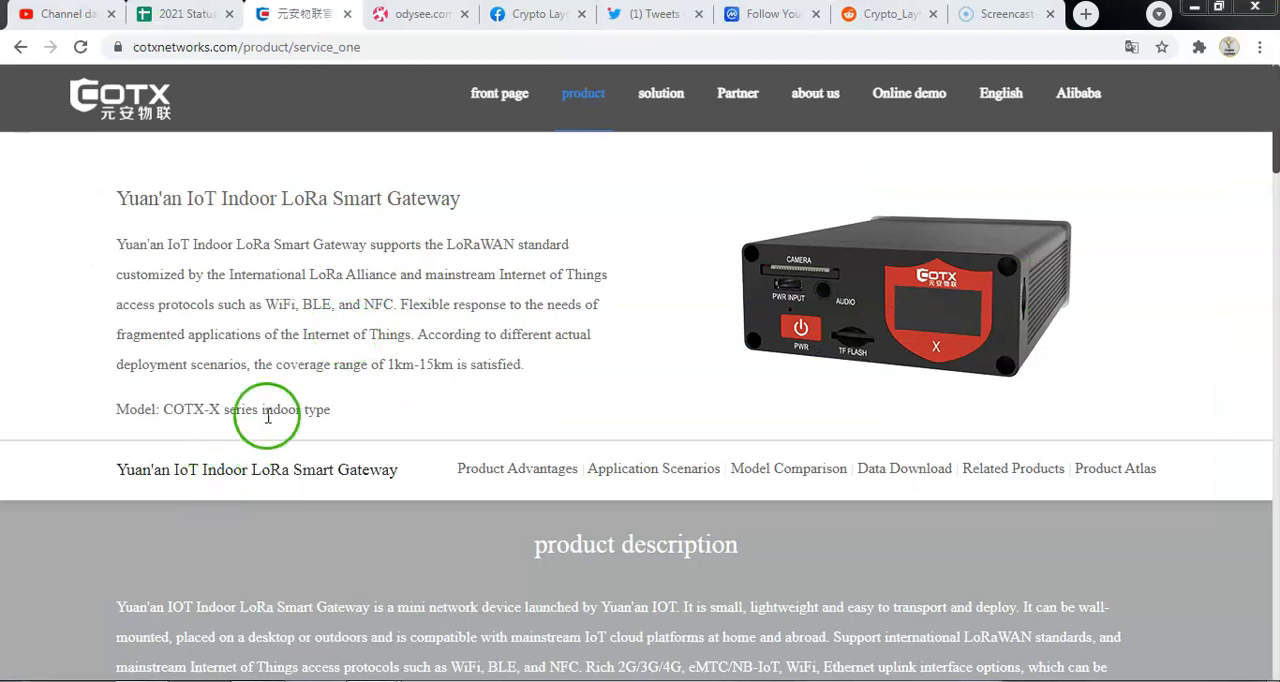
mouse_move(135, 155)
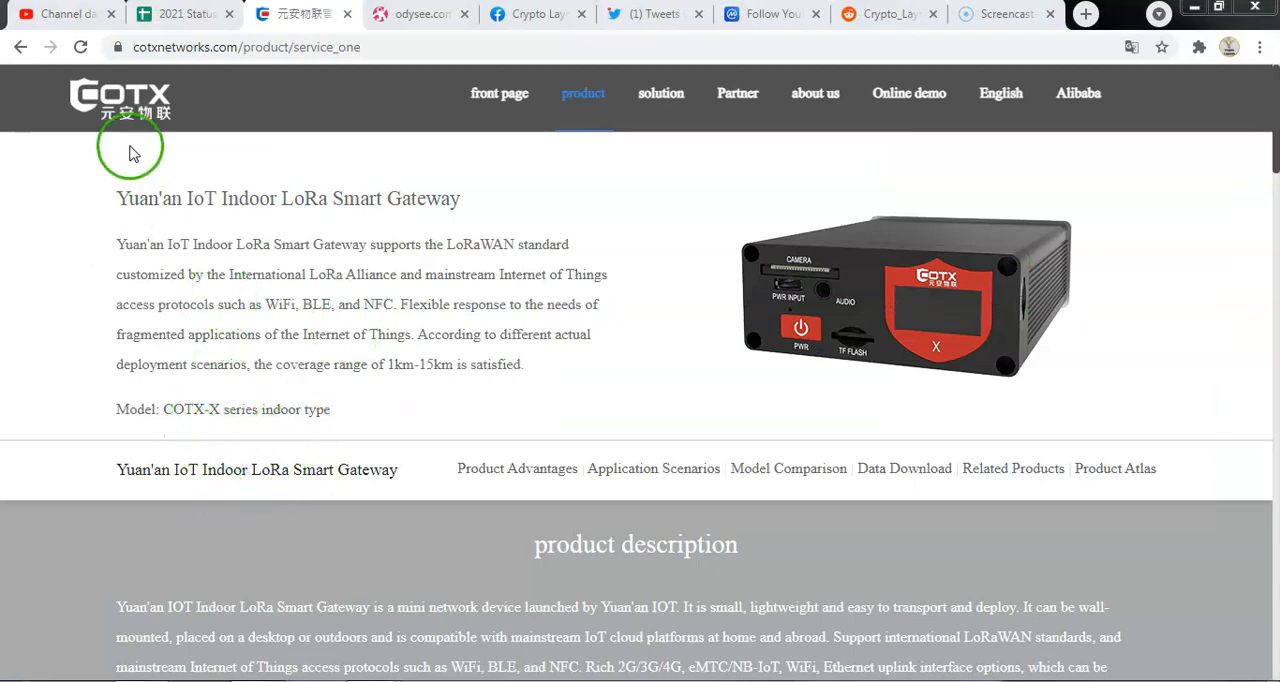
mouse_move(230, 332)
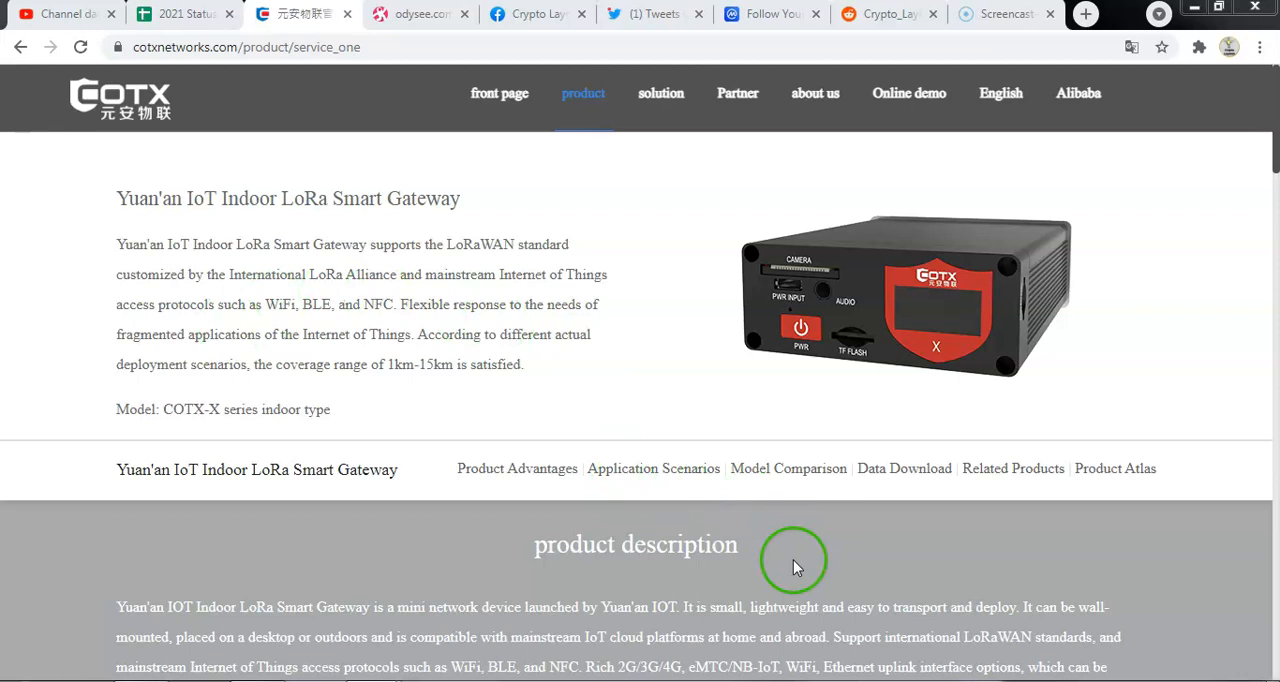
mouse_move(785, 408)
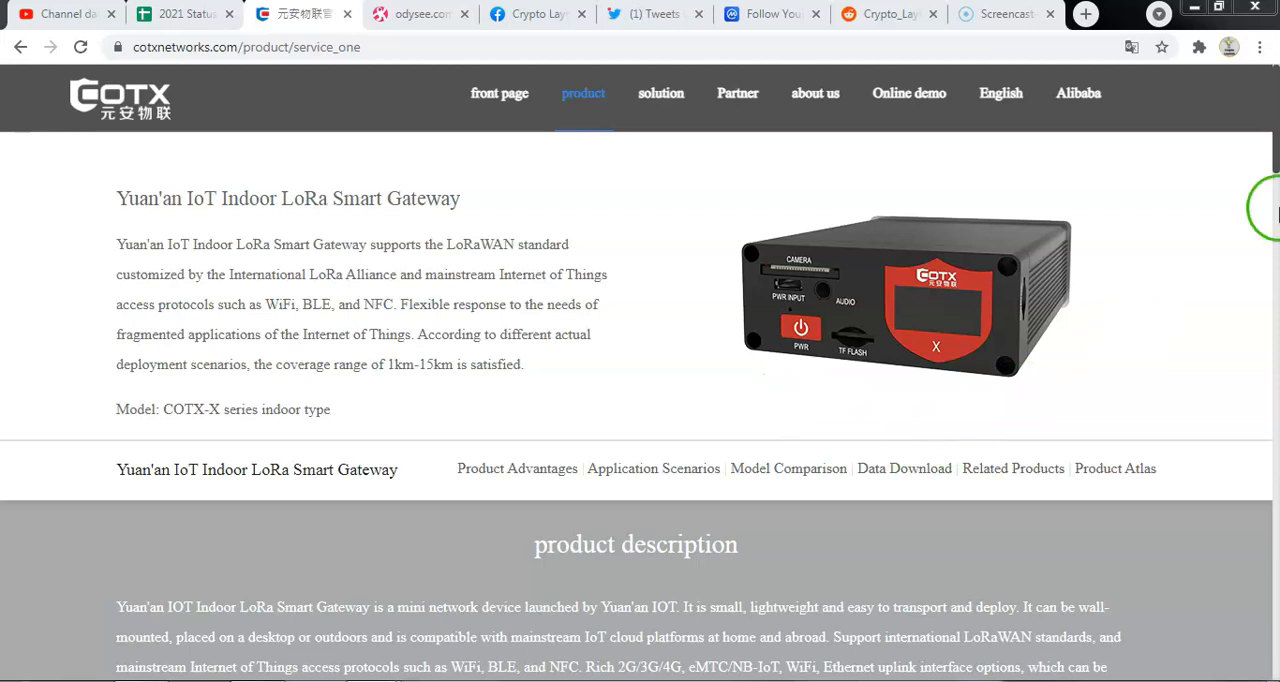
- Scroll the Yuan'an IoT gateway page to its interfaces and OLED display description
scroll(down, 3)
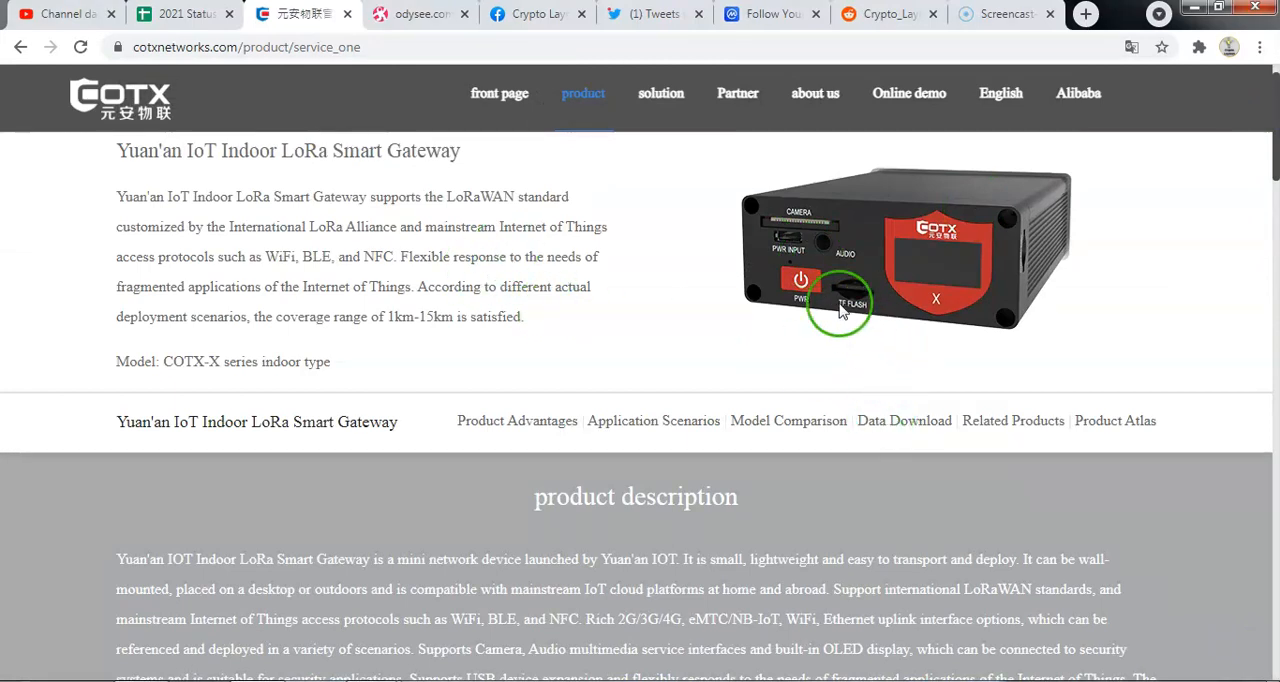
mouse_move(975, 325)
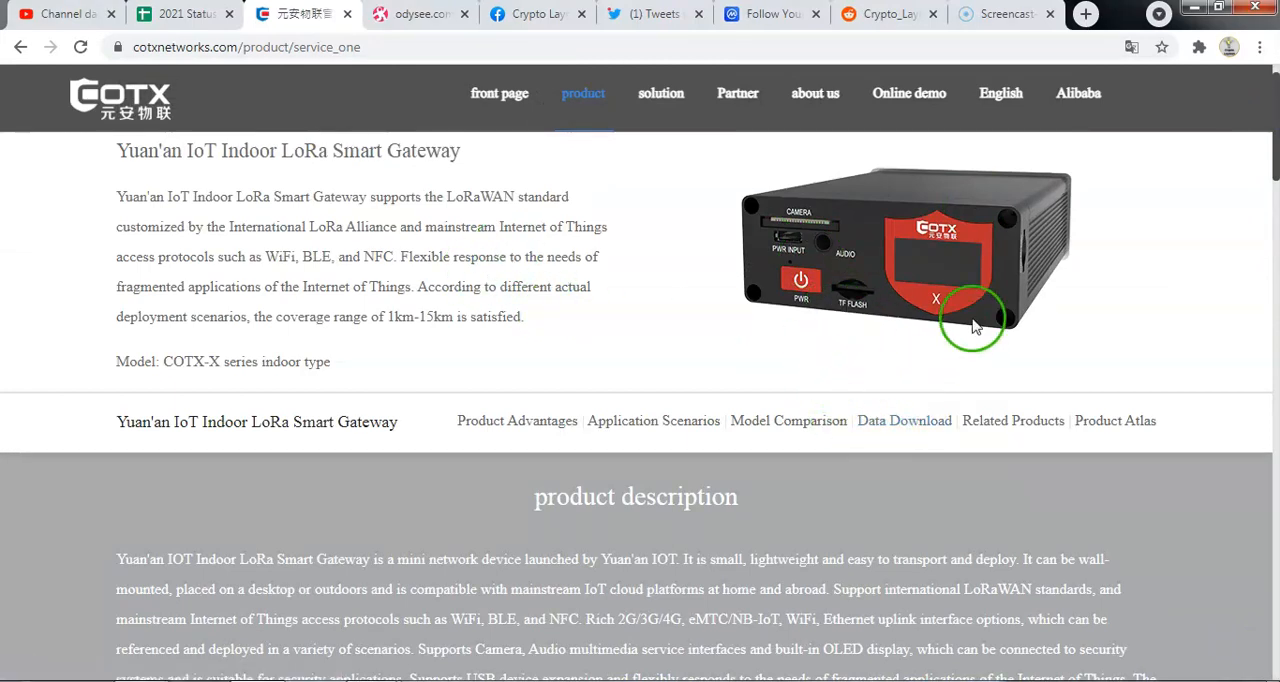
mouse_move(955, 250)
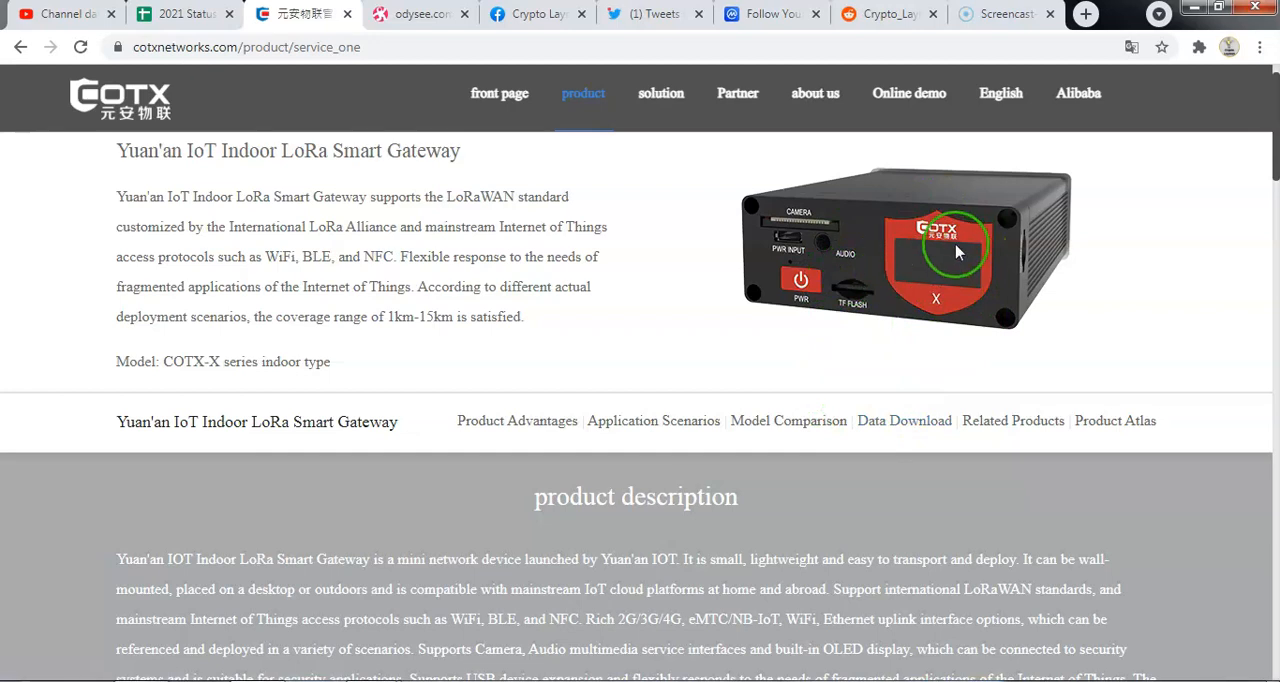